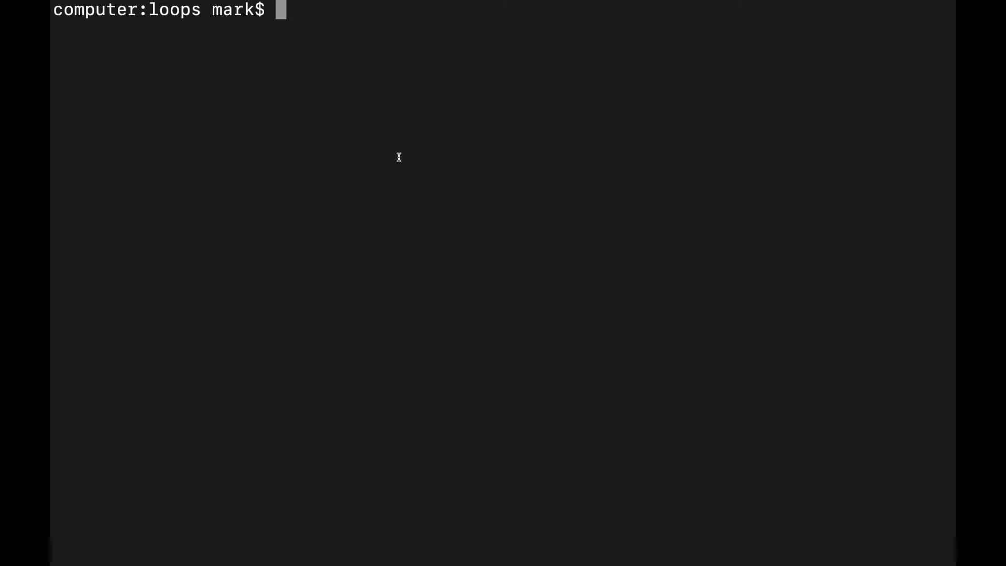
Run ls to show dog_types.txt, then cat it to print the eight dog breeds.
type("ls")
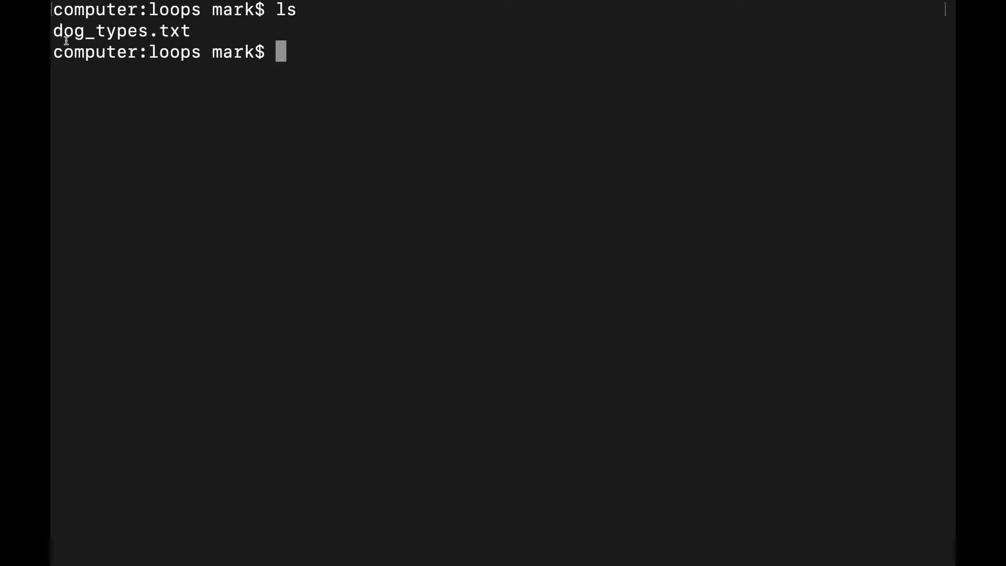
double_click(120, 31)
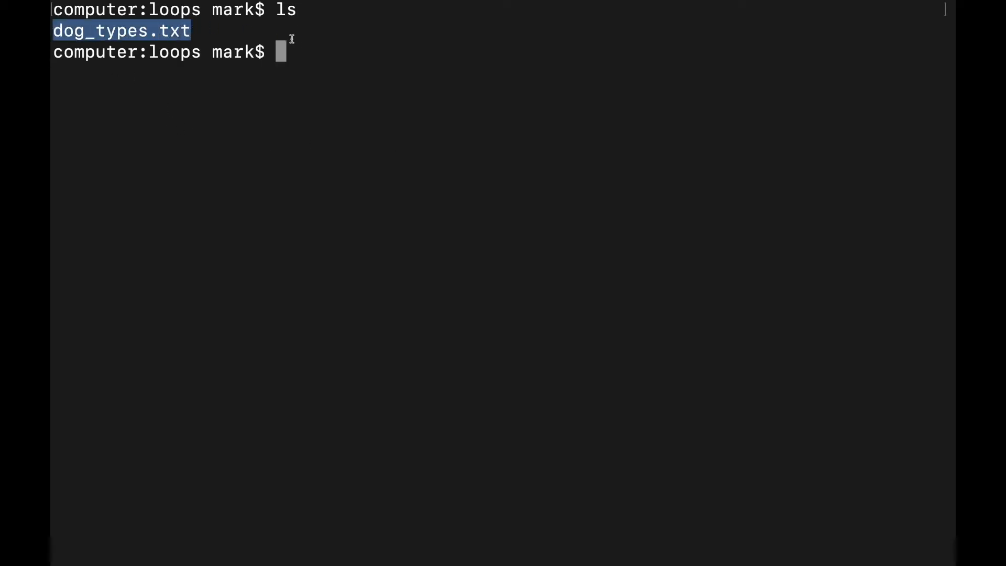
type("cat dog_types.txt")
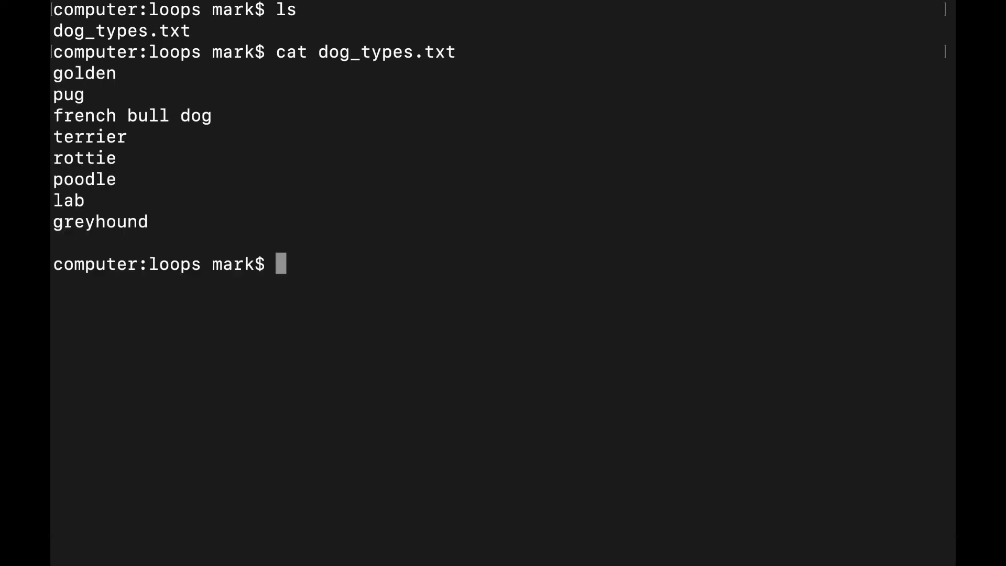
left_click_drag(54, 72, 148, 221)
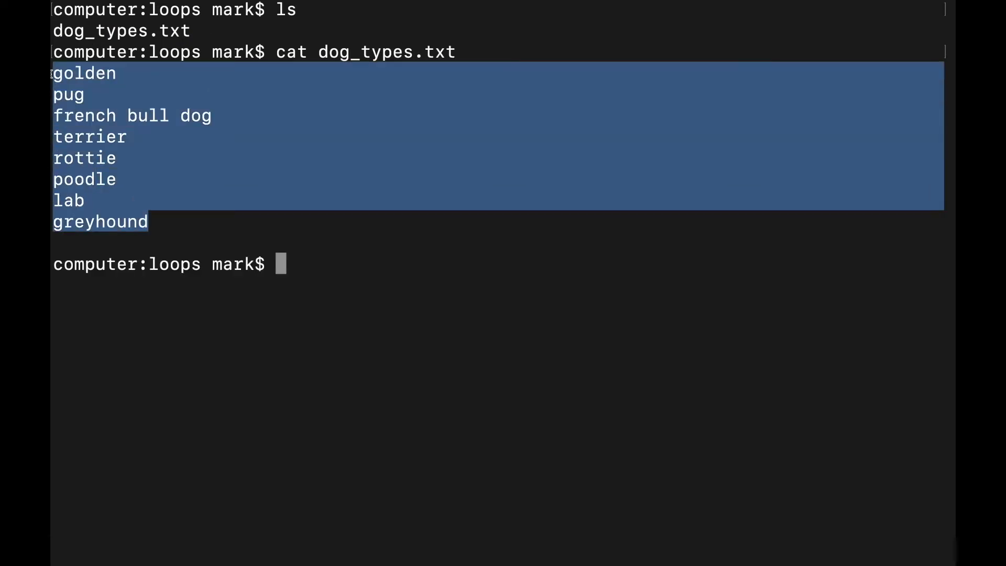
left_click(368, 257)
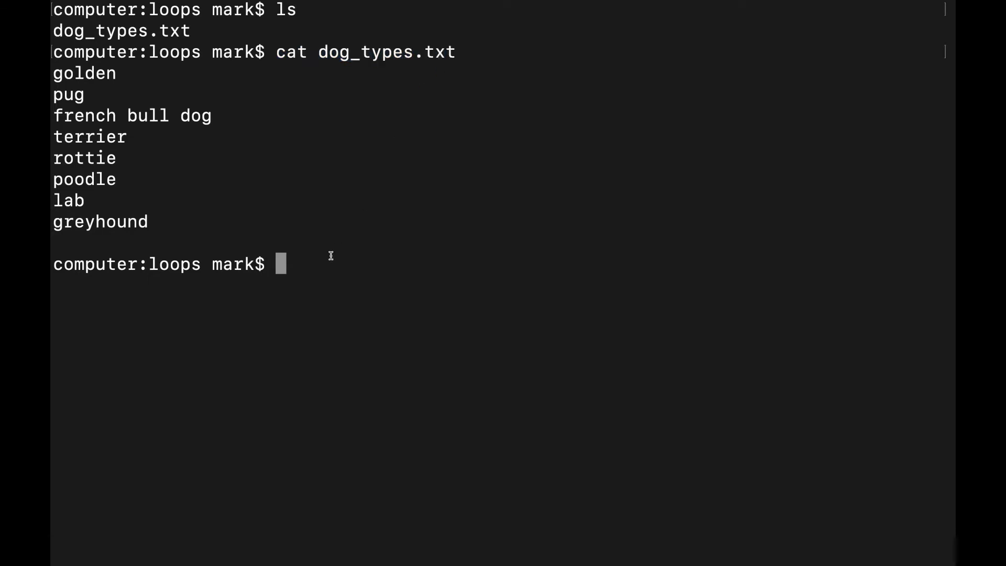
Run 'while read line; do echo $line; done < dog_types.txt'.
type("while read l")
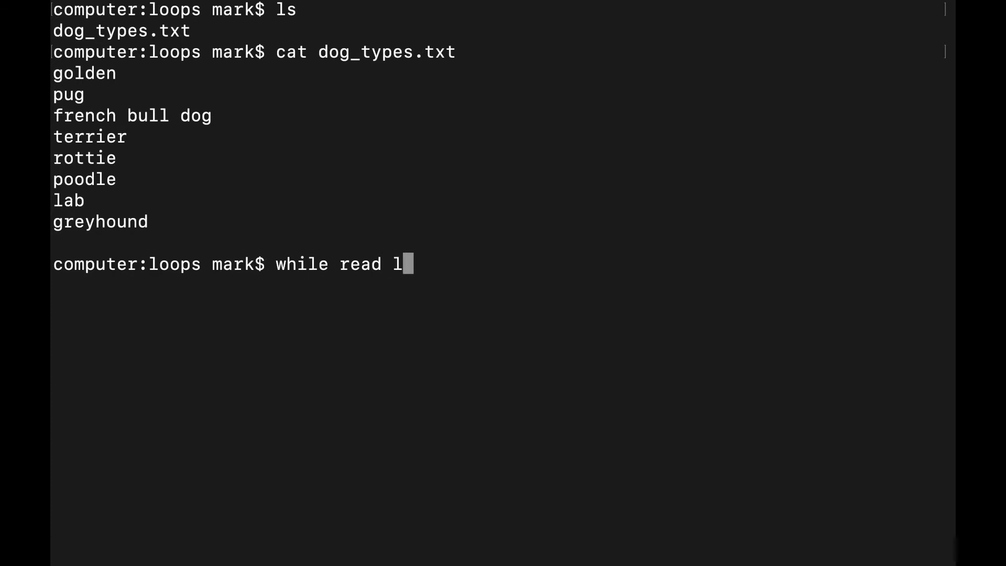
type("ine; do")
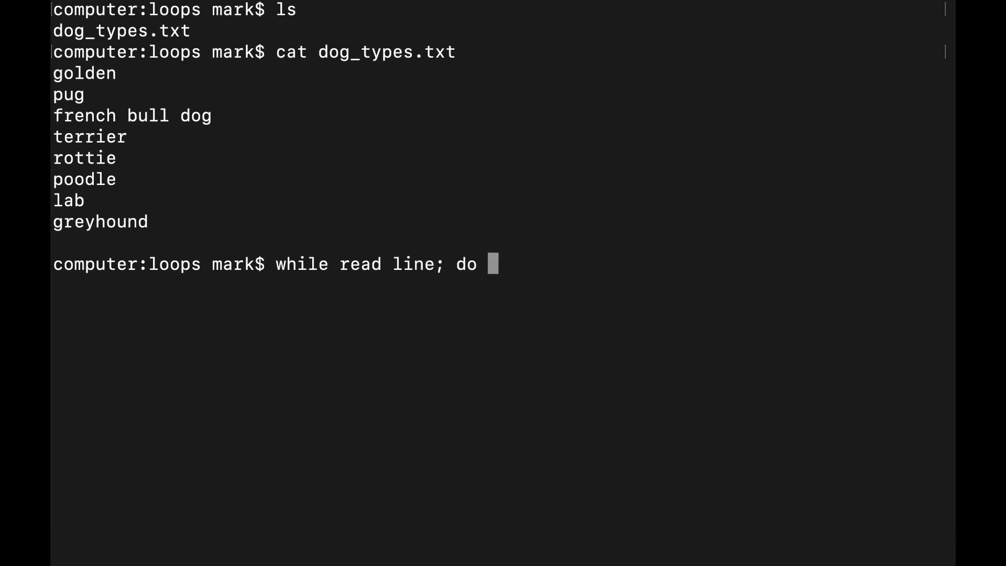
type("echo")
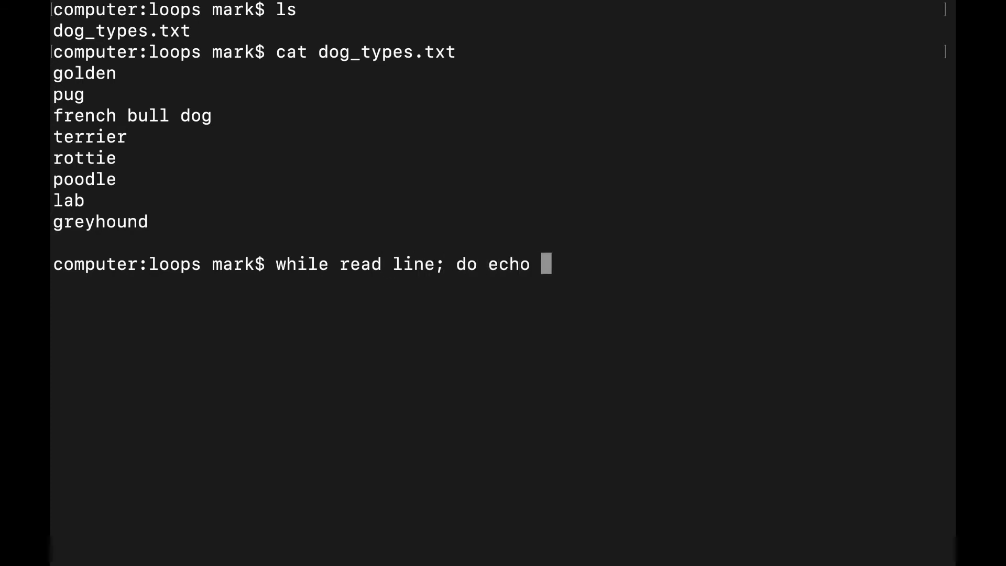
type("$line;")
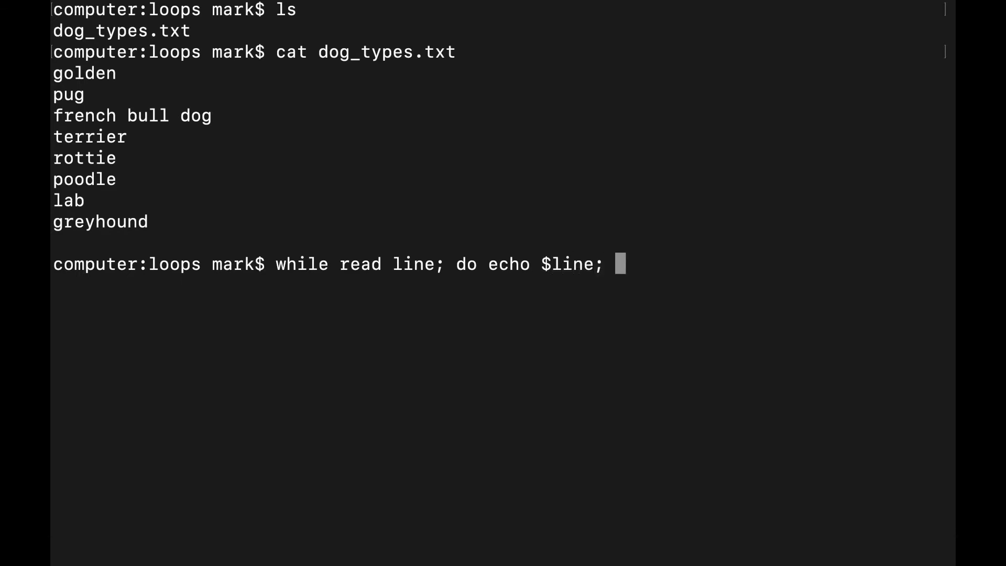
type("done <")
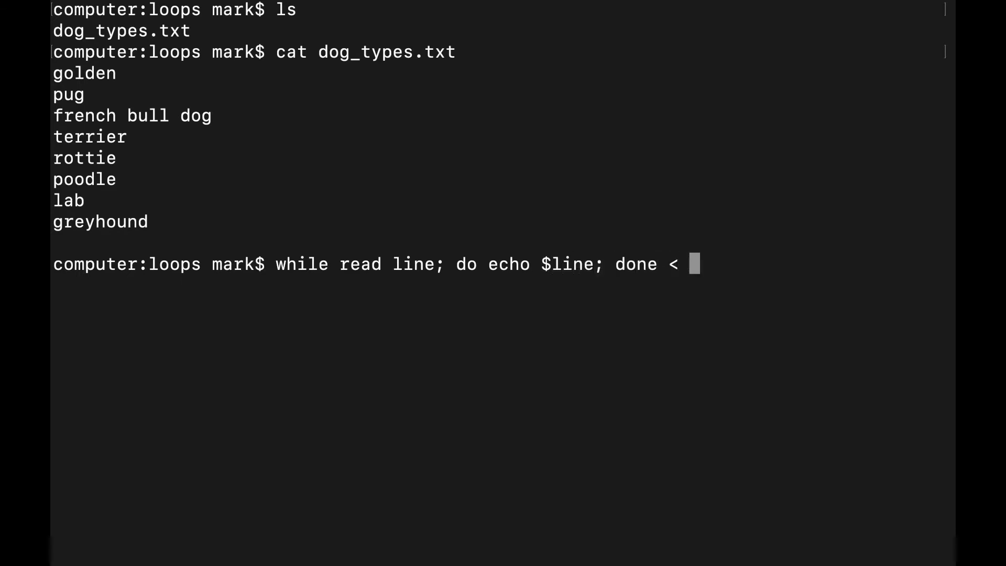
type("dog_types.txt")
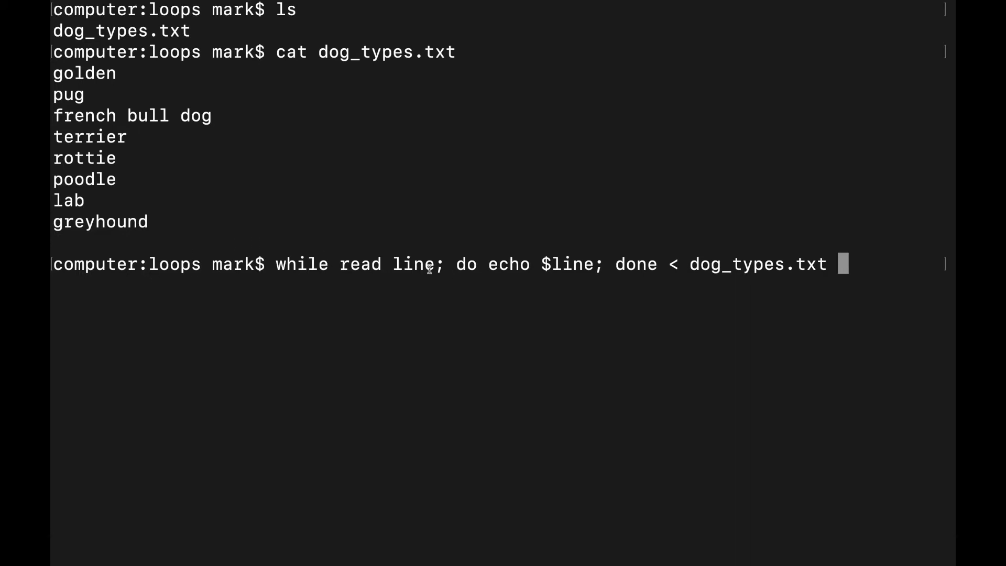
Highlight parts of the while command and the eight breed names it printed.
double_click(281, 264)
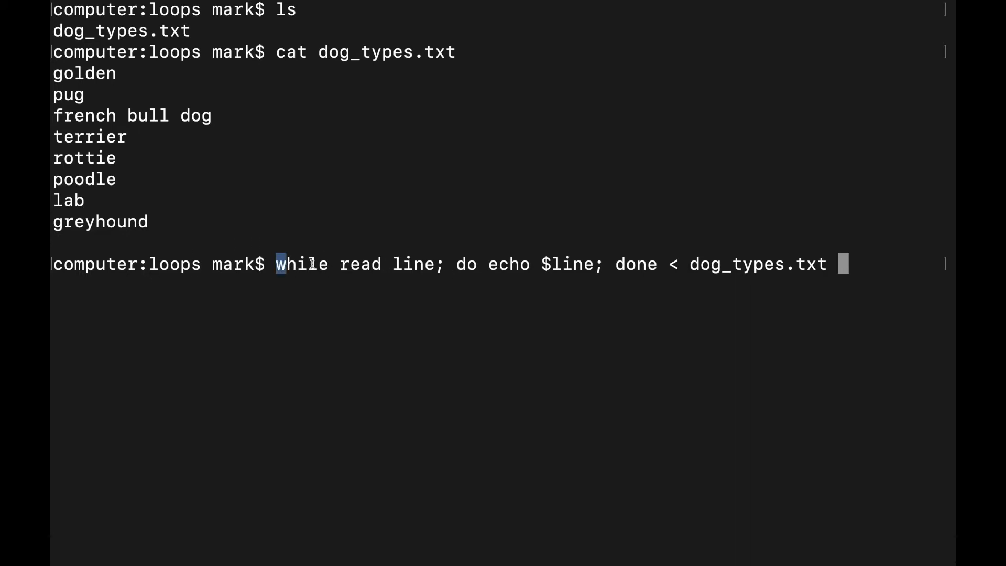
left_click_drag(276, 263, 443, 264)
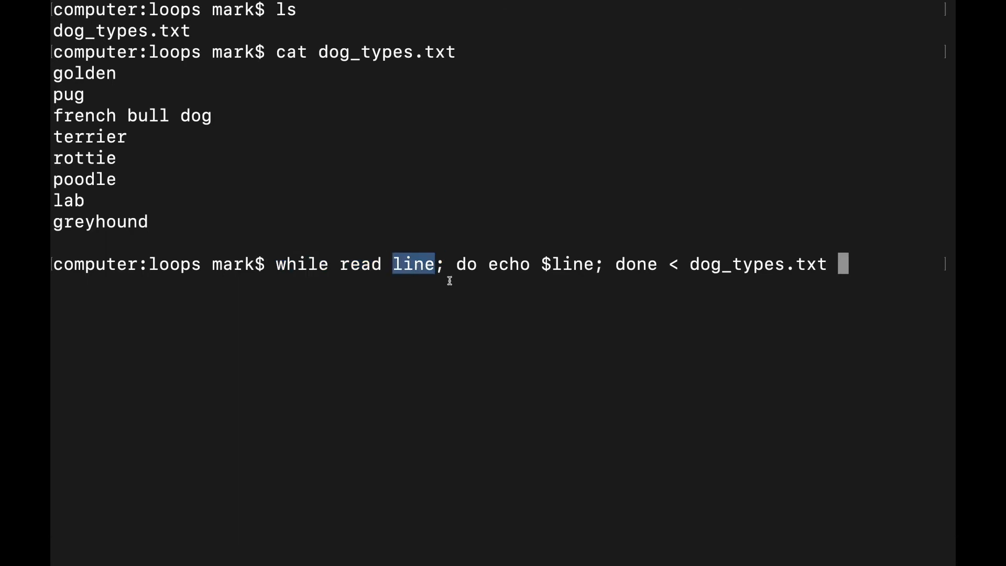
double_click(563, 263)
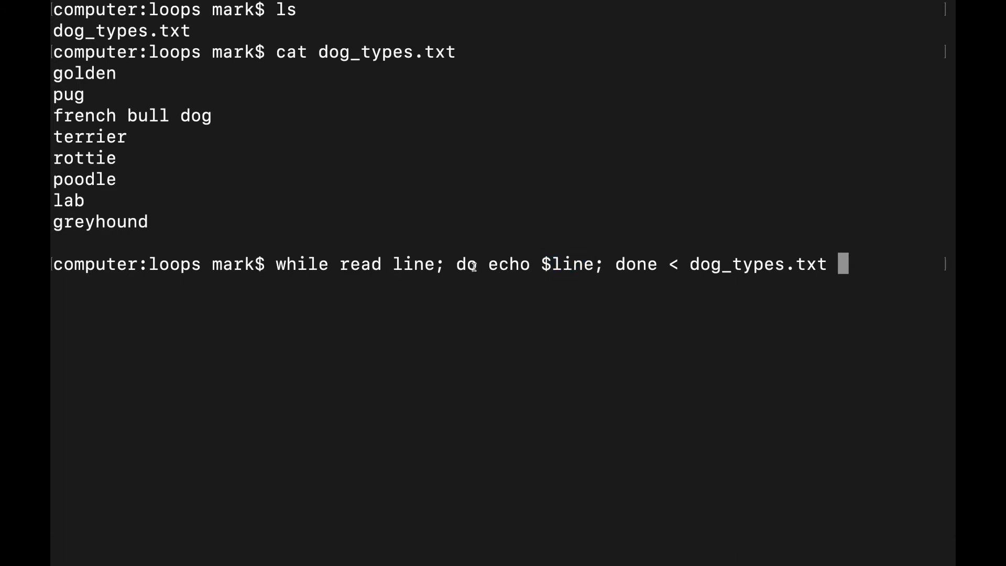
left_click_drag(457, 263, 592, 264)
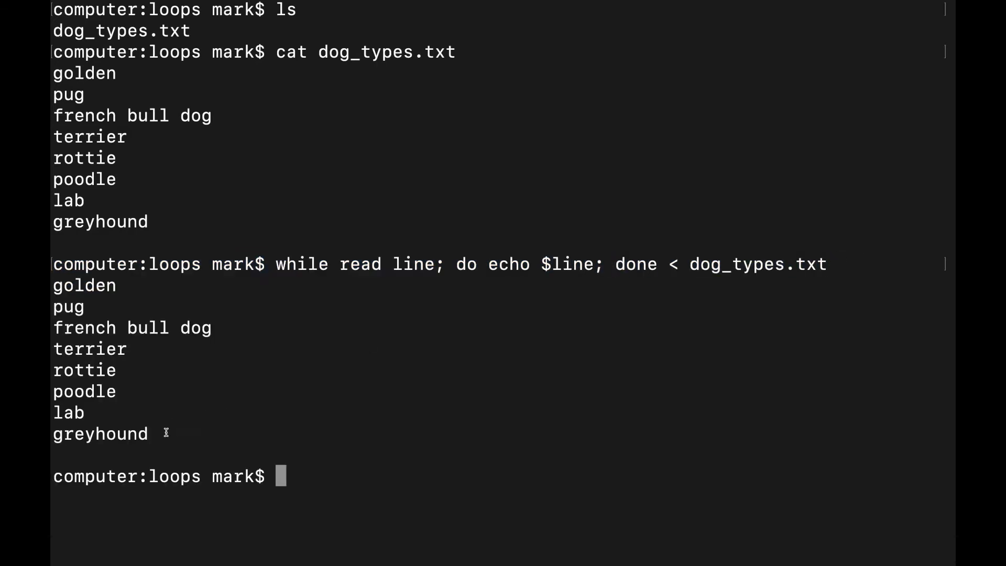
left_click_drag(54, 285, 148, 434)
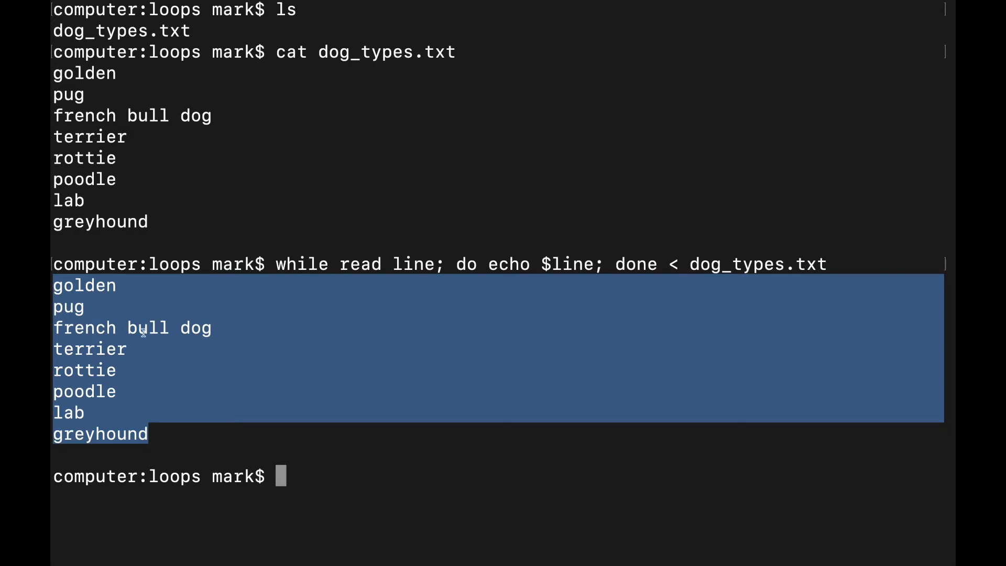
left_click(159, 213)
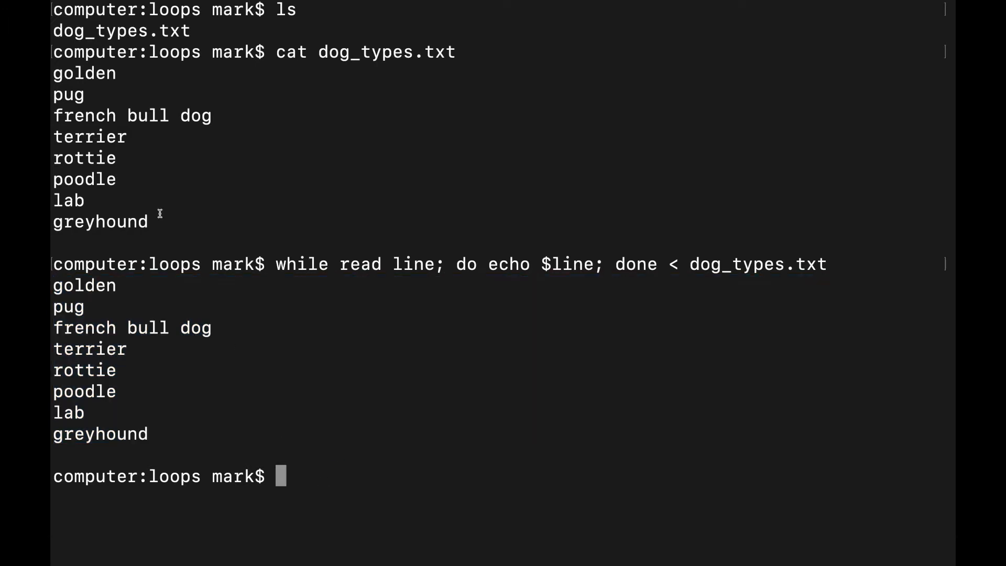
mouse_move(69, 285)
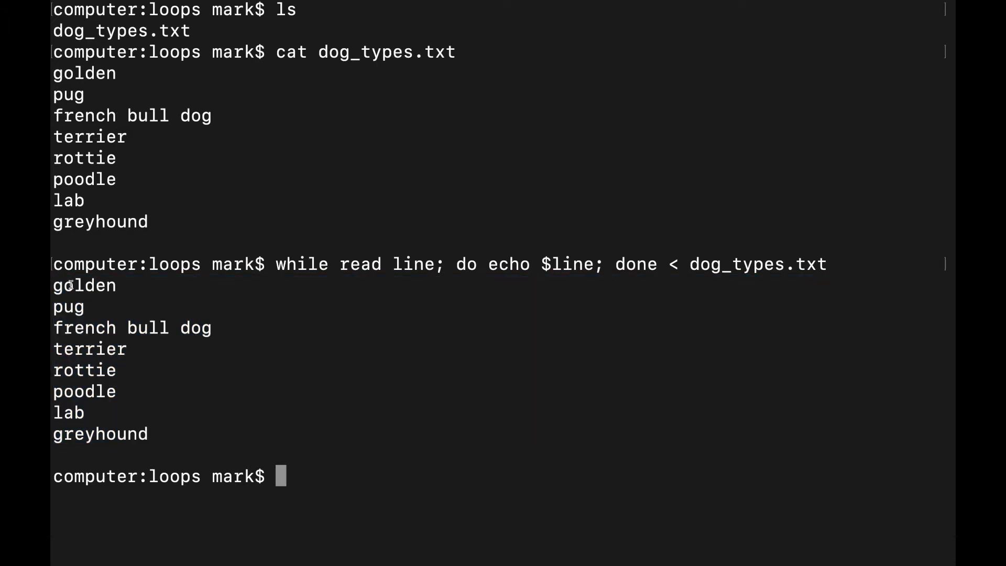
mouse_move(381, 497)
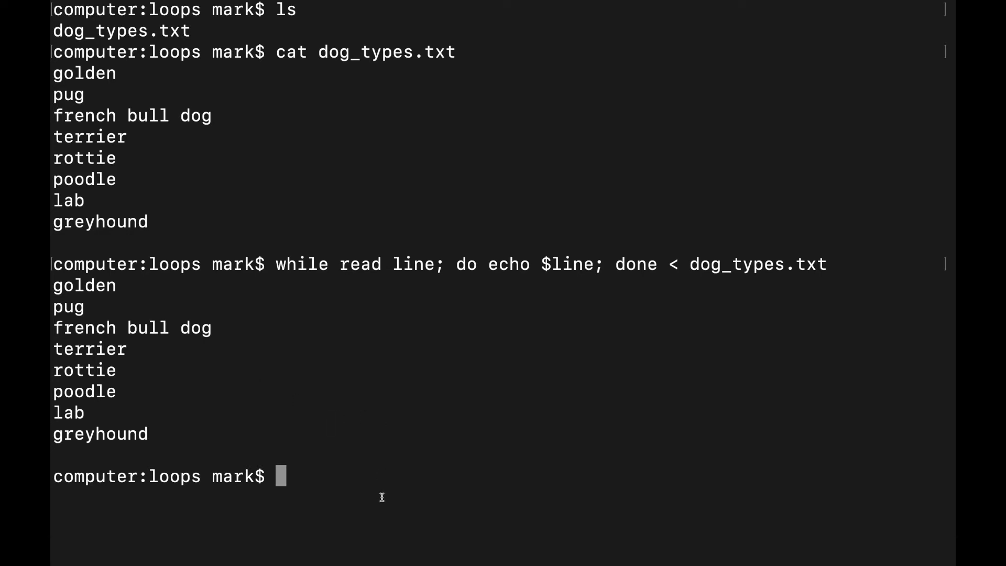
In vim, change 'french bull dog' to 'french_bull_dog', delete the blank last line, save.
type("vim")
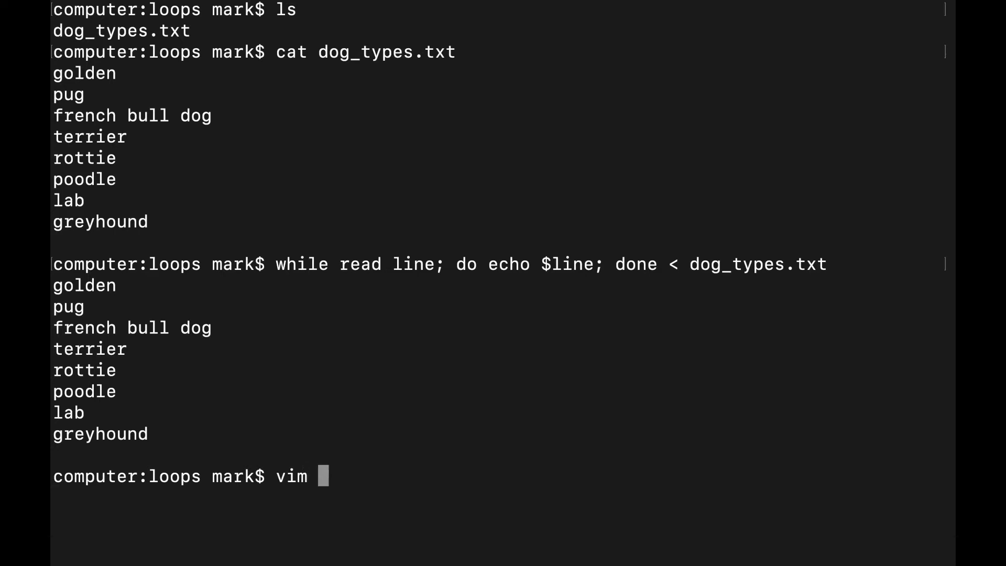
type("do")
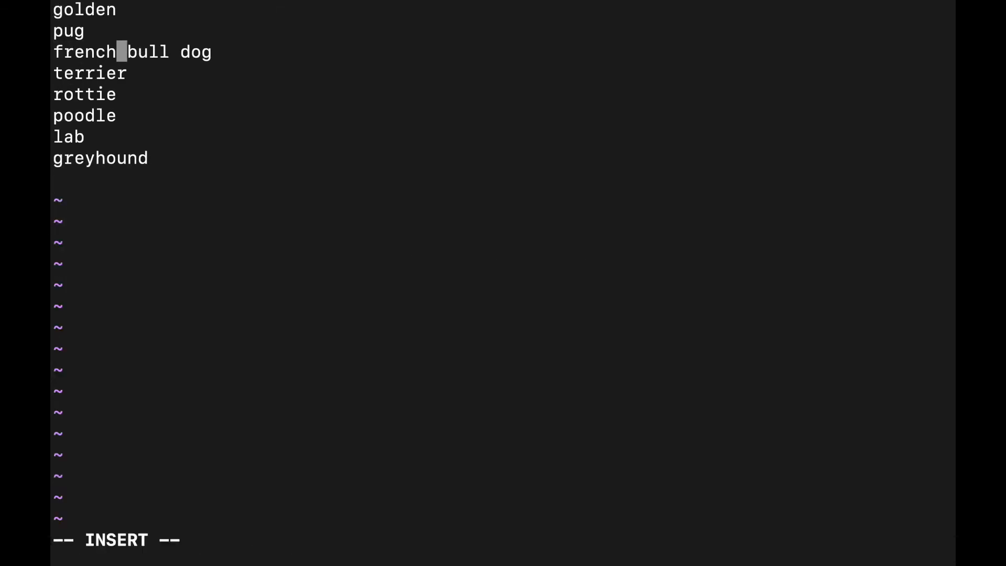
type("_")
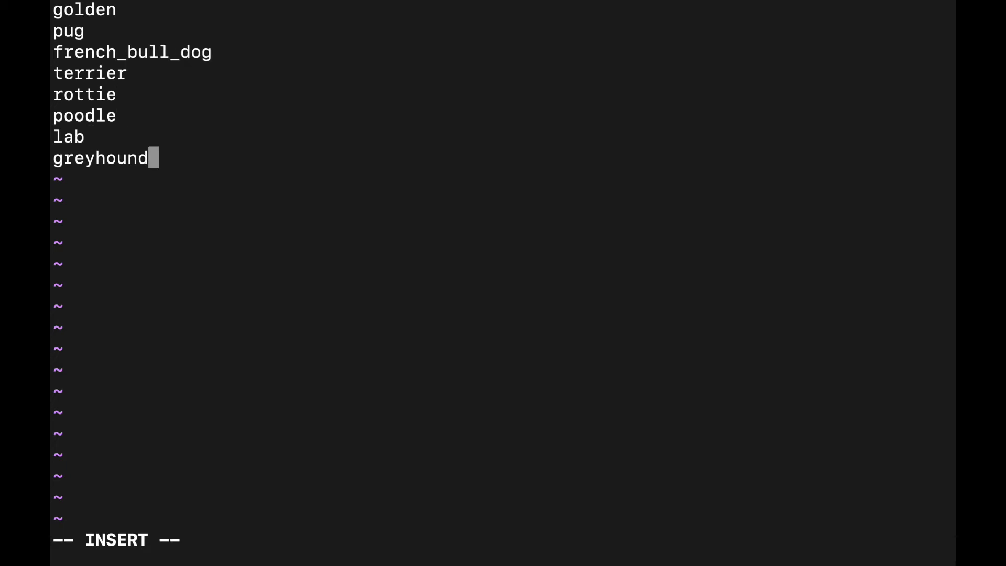
key("Escape")
type("for")
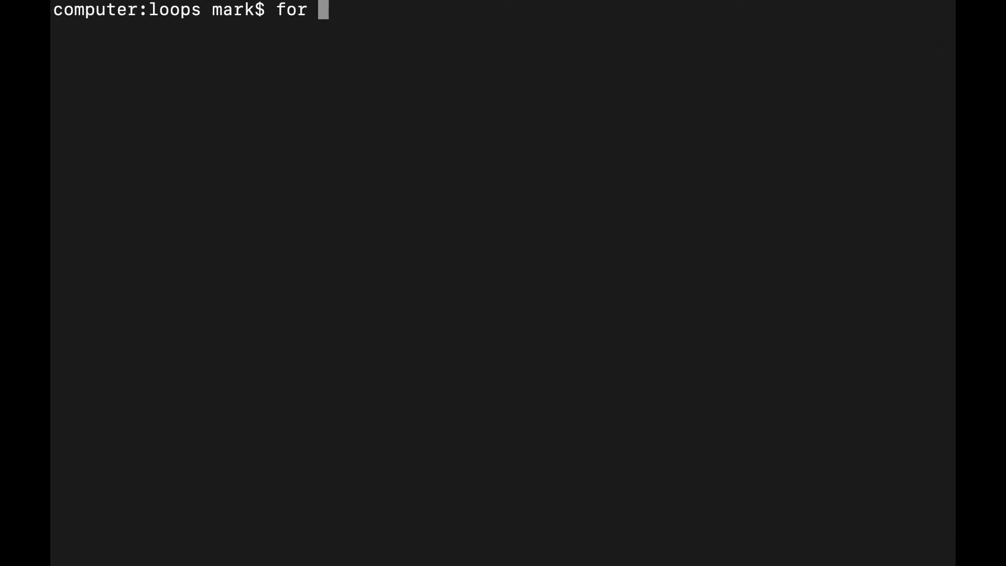
Start a for/mkdir command for the dogs folder, then discard it.
type("line in")
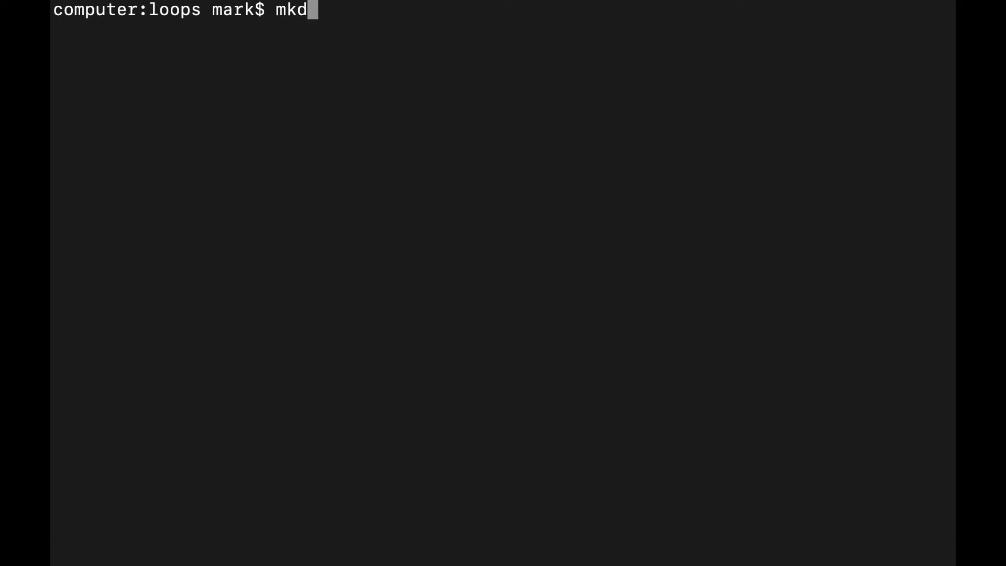
type("ir")
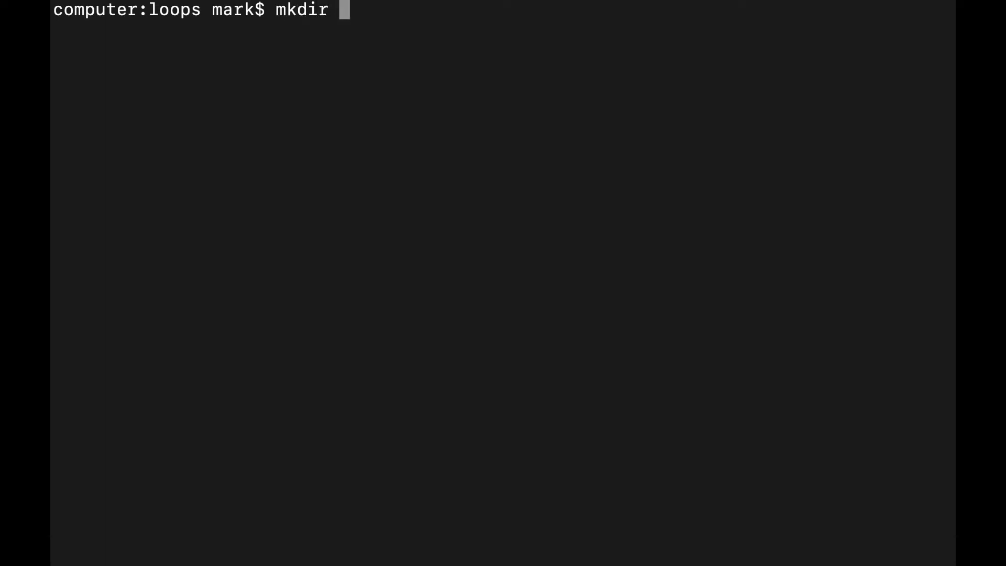
type("dogs")
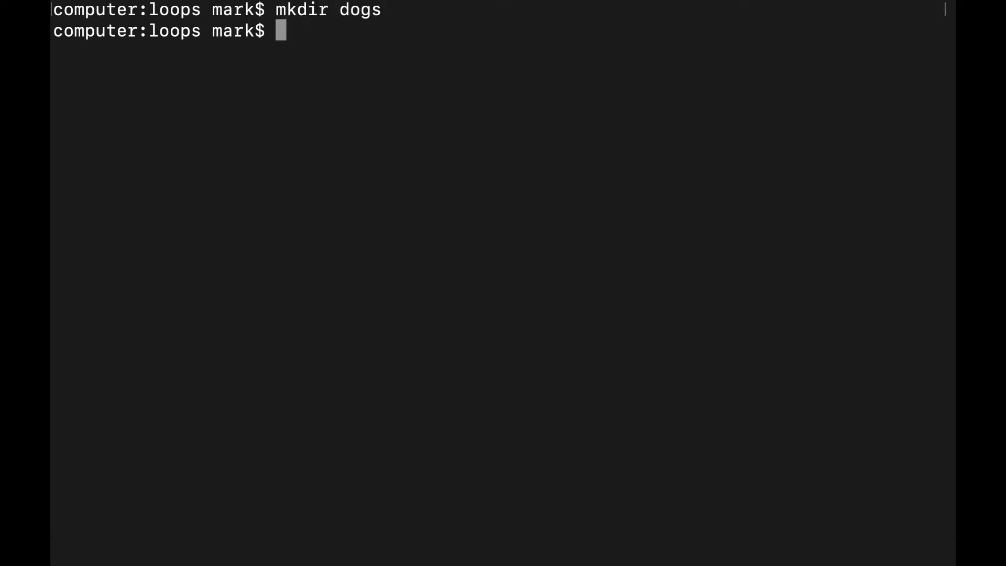
type("mk")
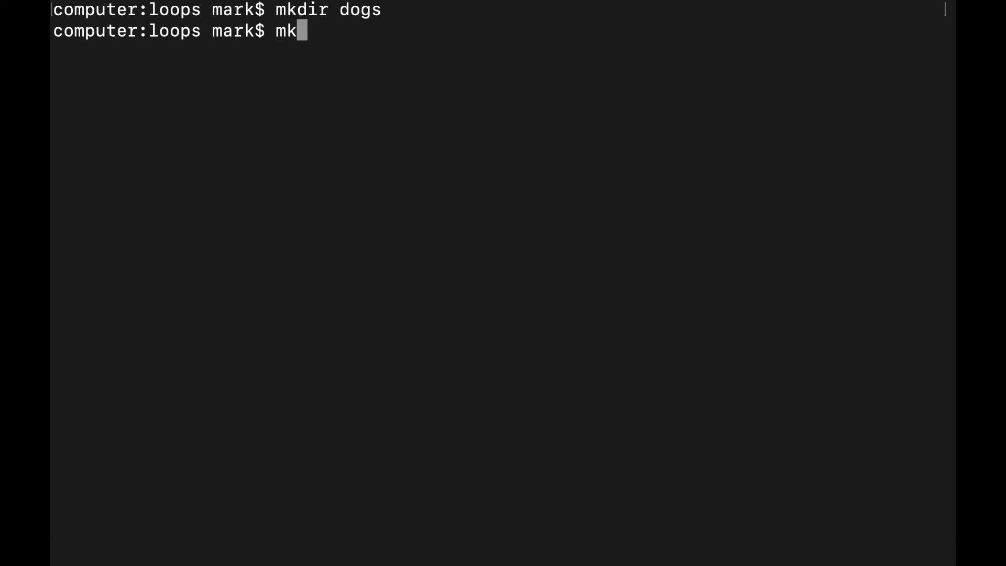
key("Backspace")
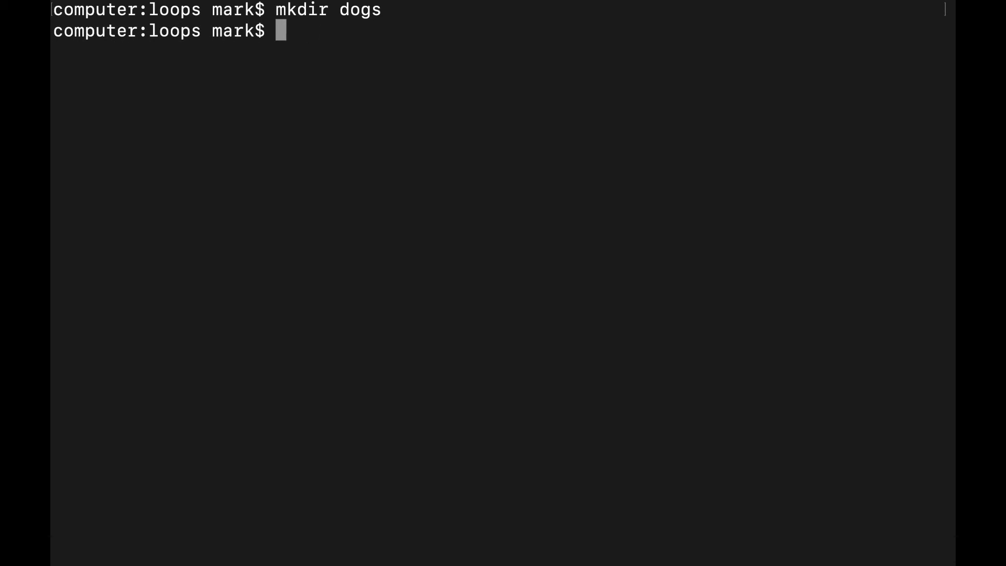
Run 'while read line; do mkdir dogs/$line; done < dog_types.txt' to make breed folders.
type("while read line; do m")
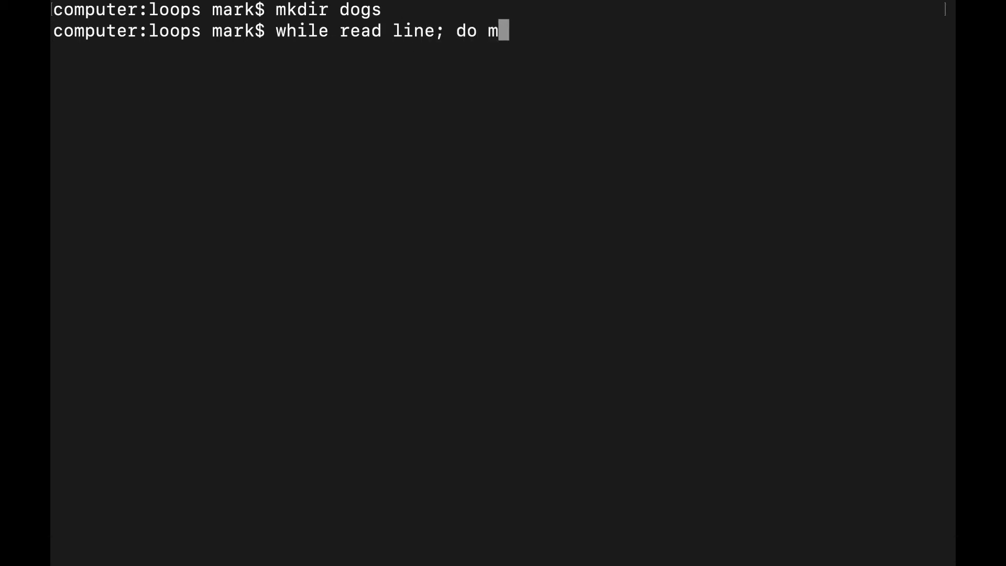
type("kdir dogs")
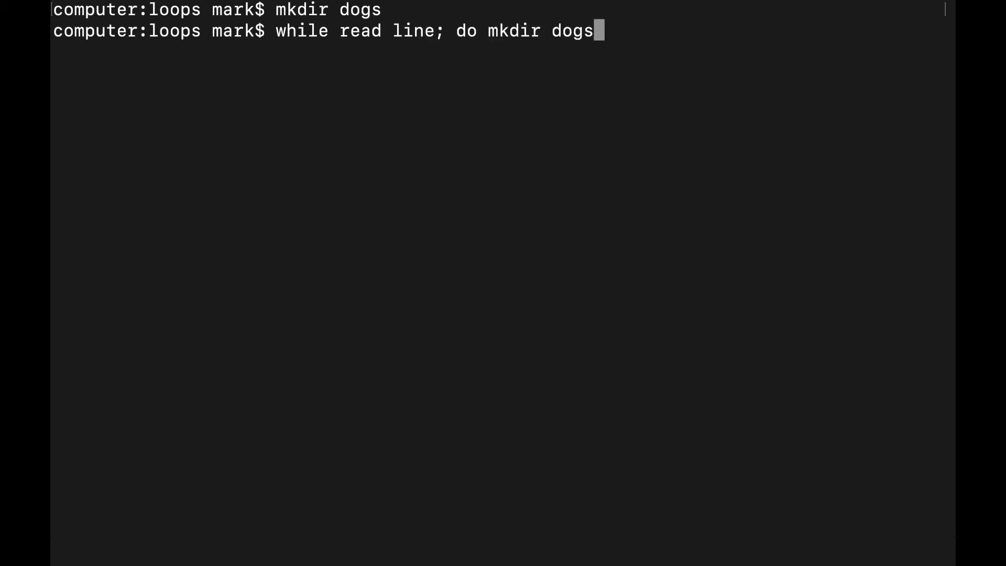
type("/")
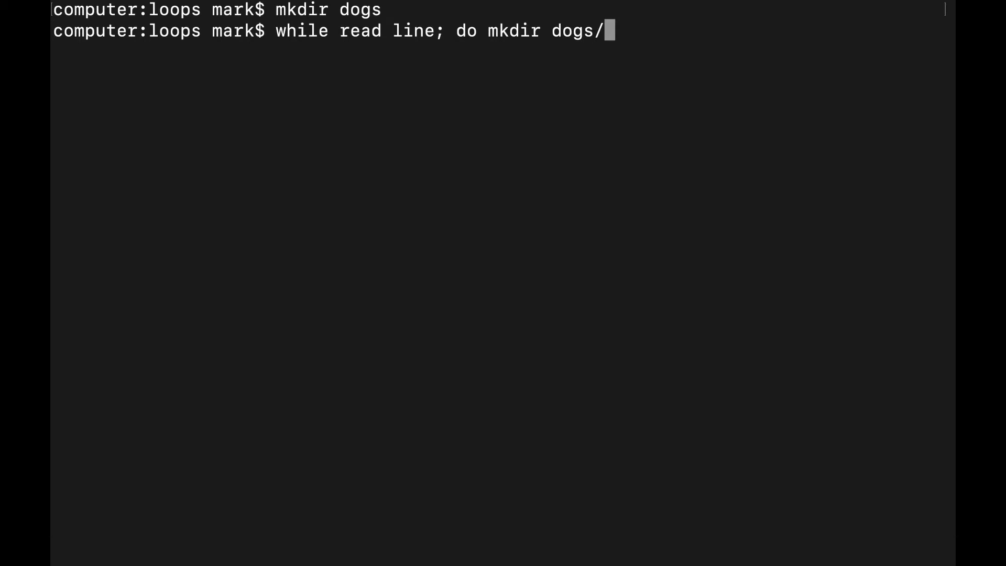
type("$line; d")
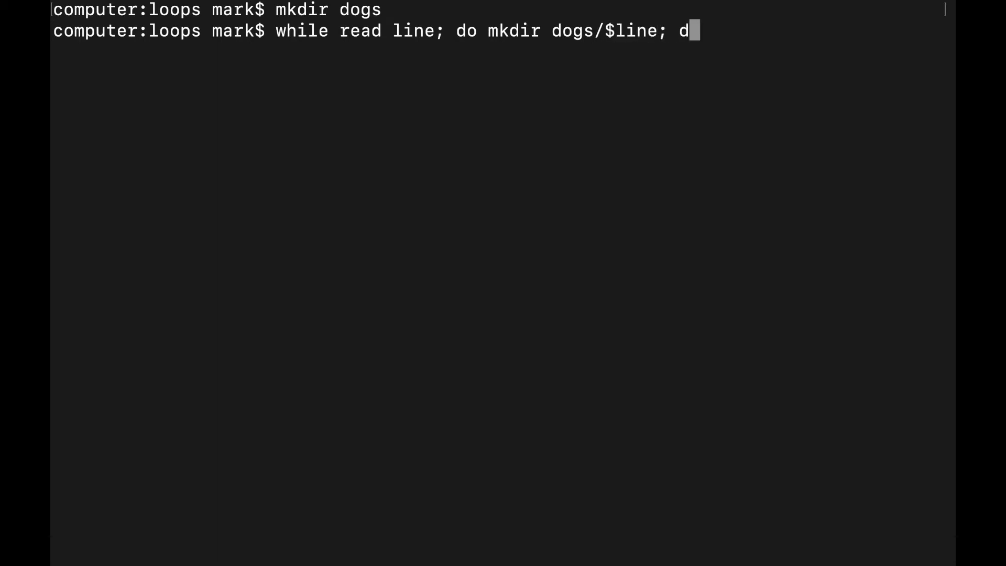
type("one dog")
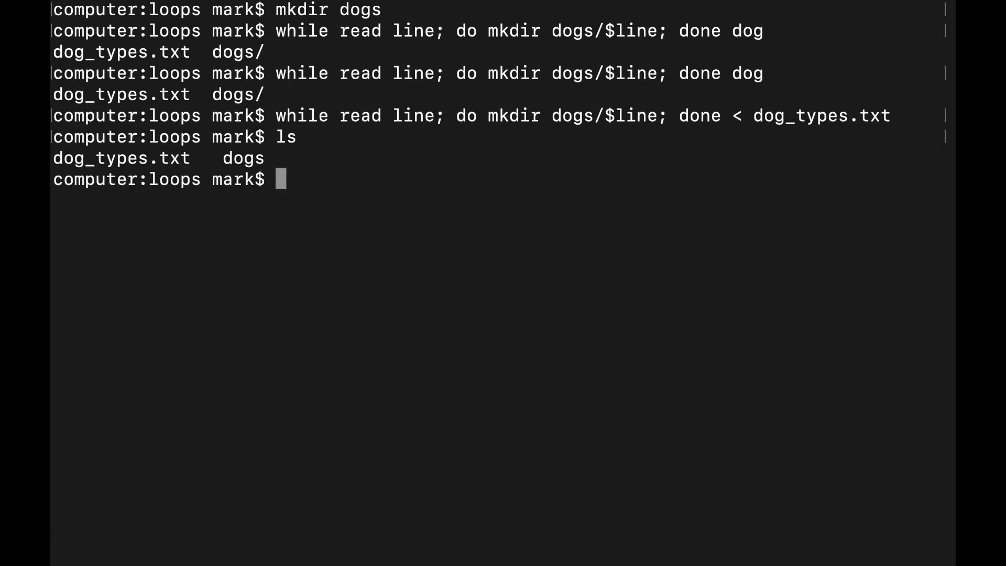
List dogs/ to show the eight breed subfolders, french_bull_dog through terrier.
type("ls dog")
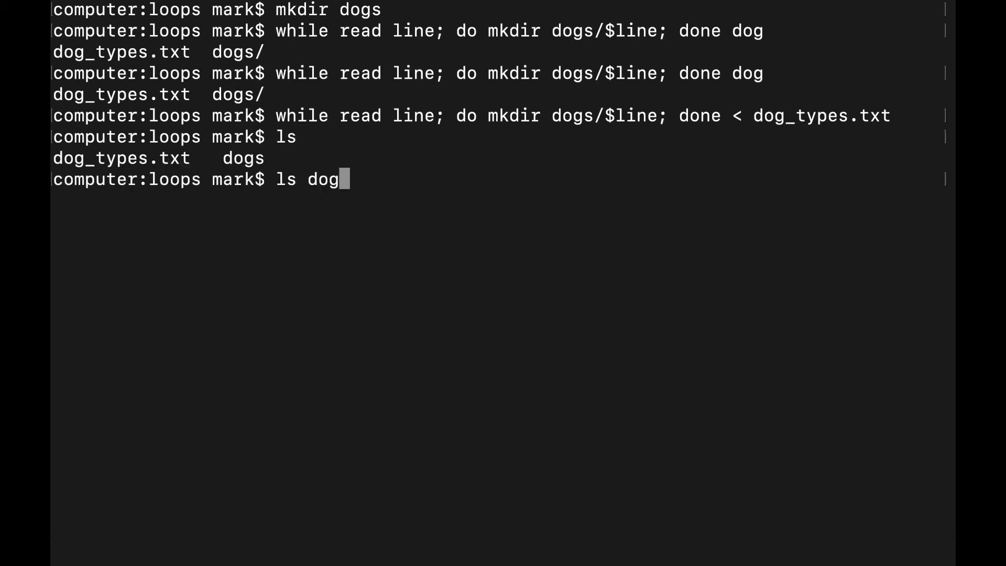
key("Enter")
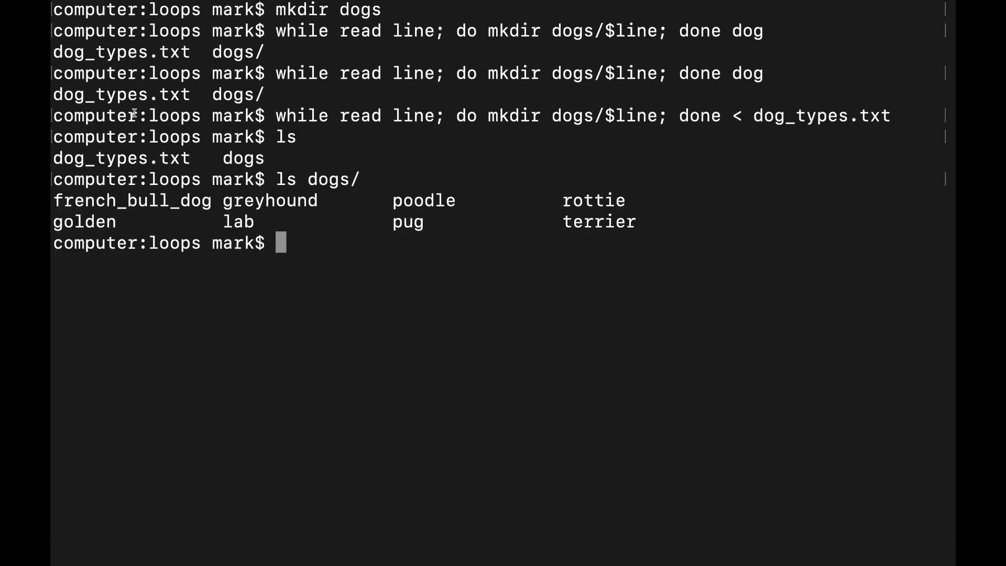
left_click_drag(55, 200, 635, 221)
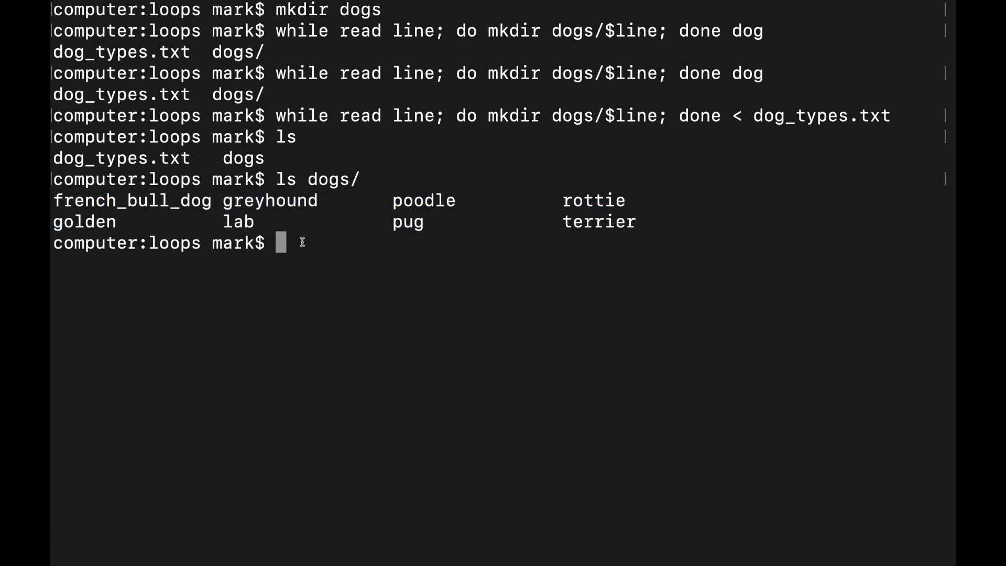
double_click(70, 200)
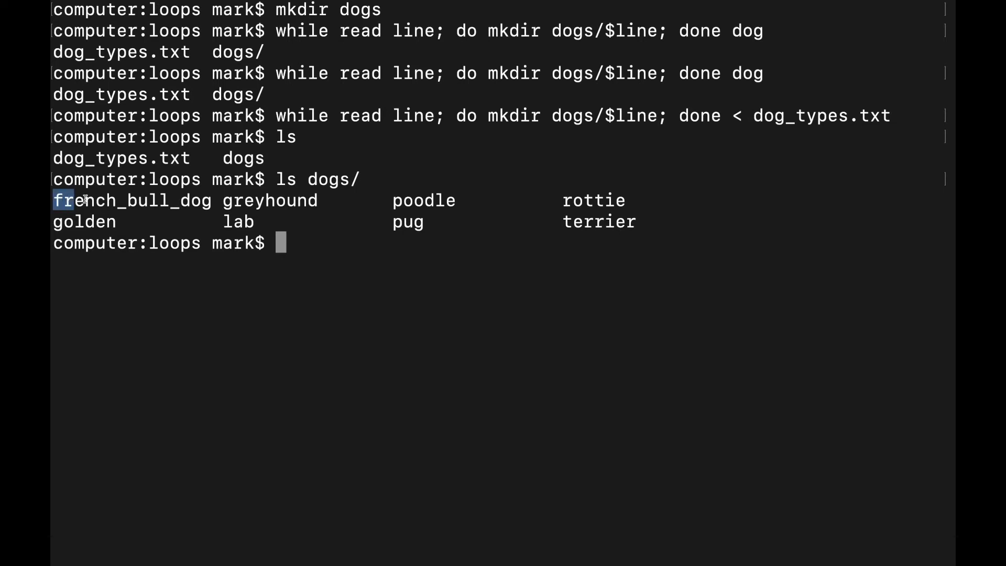
double_click(132, 200)
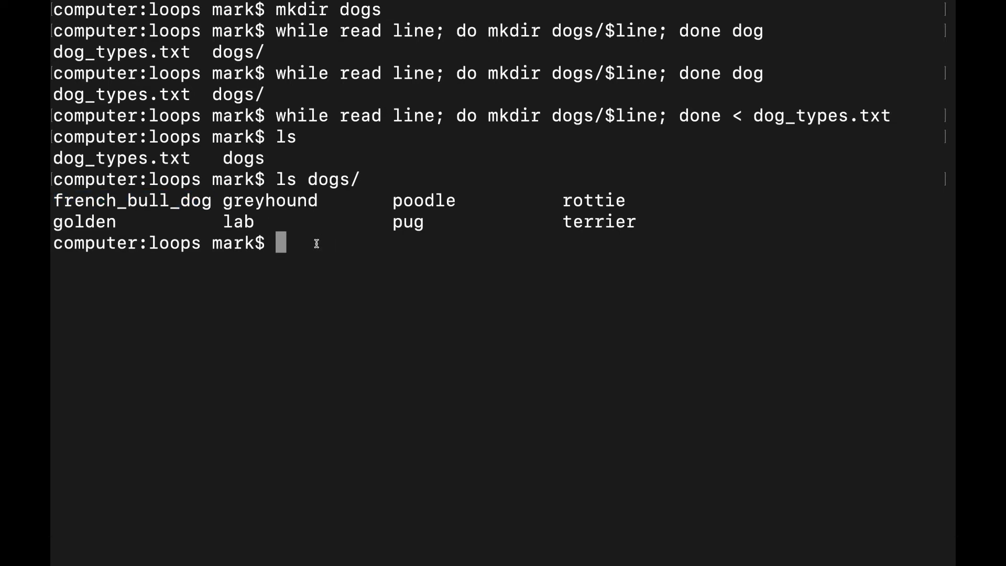
type("wh")
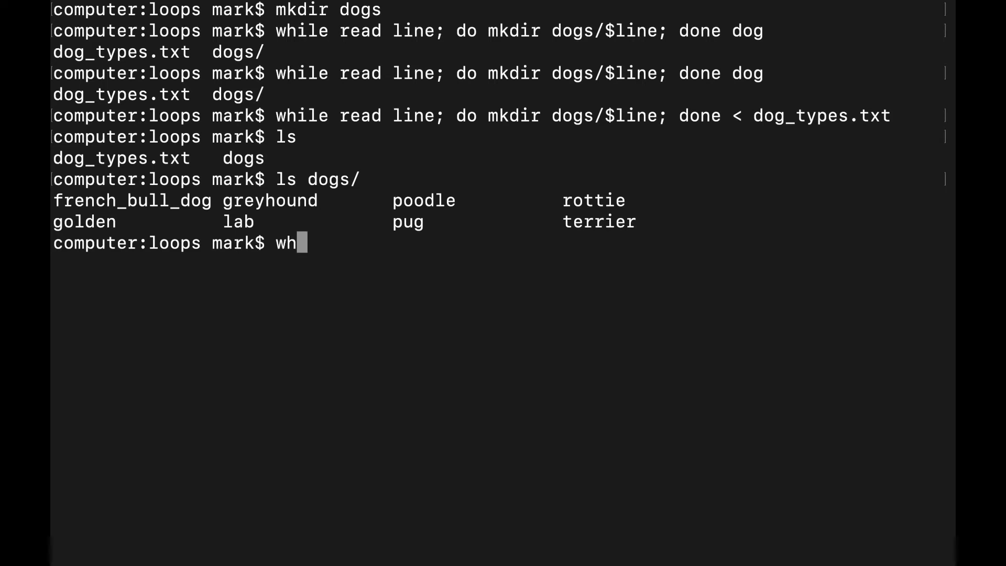
Enter 'while read line; do echo $line > dogs/$line/${line}.txt; done < dog_types.txt' unrun.
type("ile read line; do")
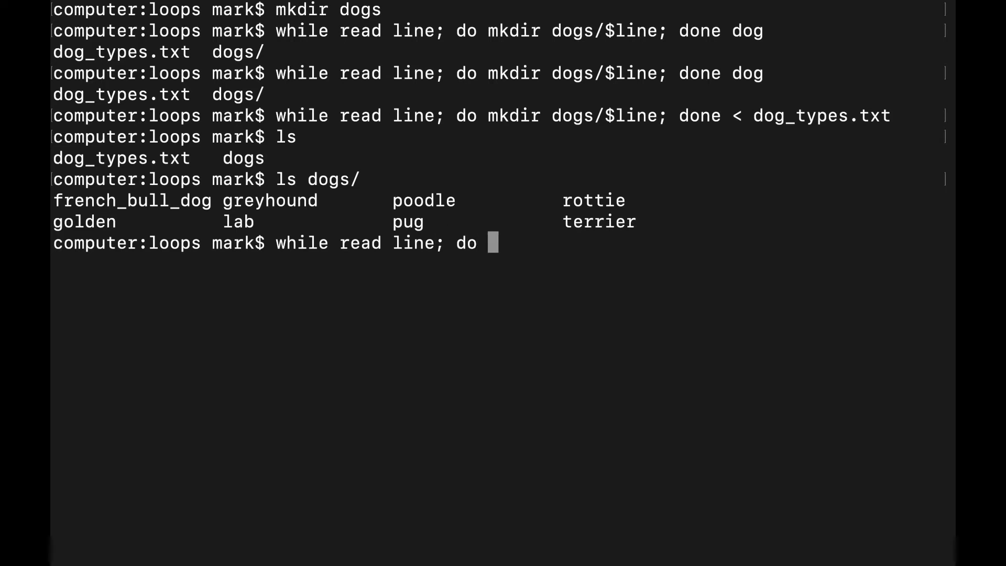
type("echo")
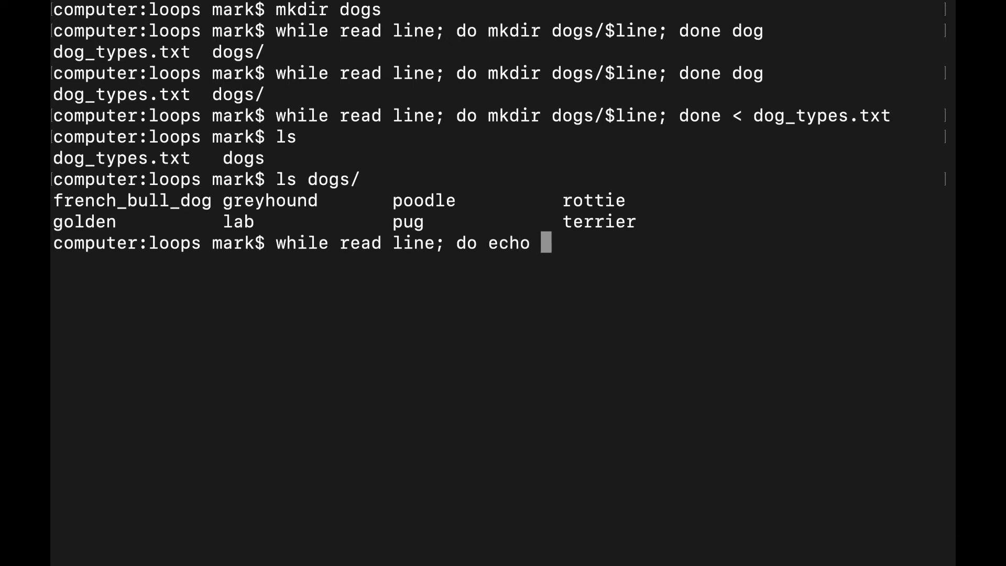
type("$line")
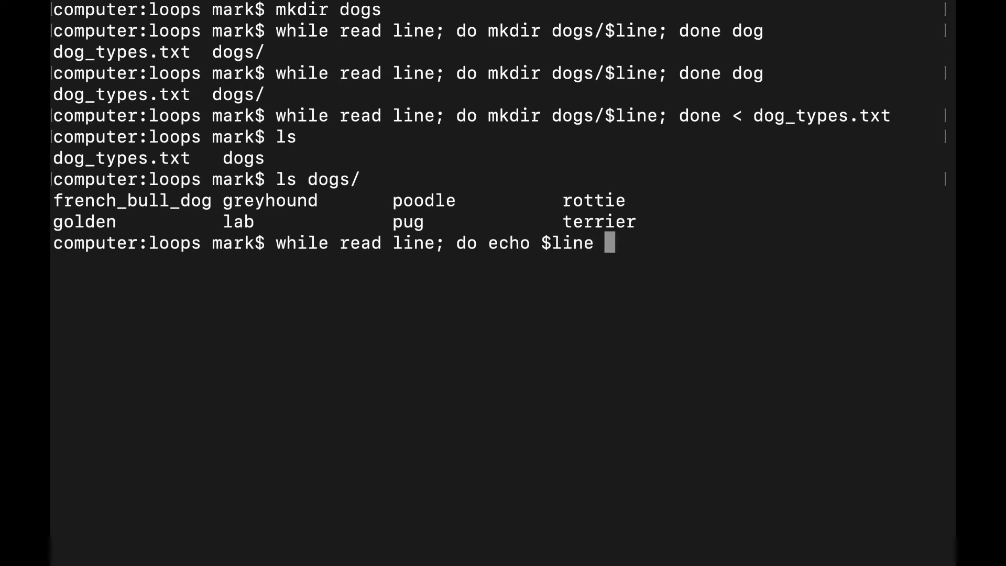
type(">")
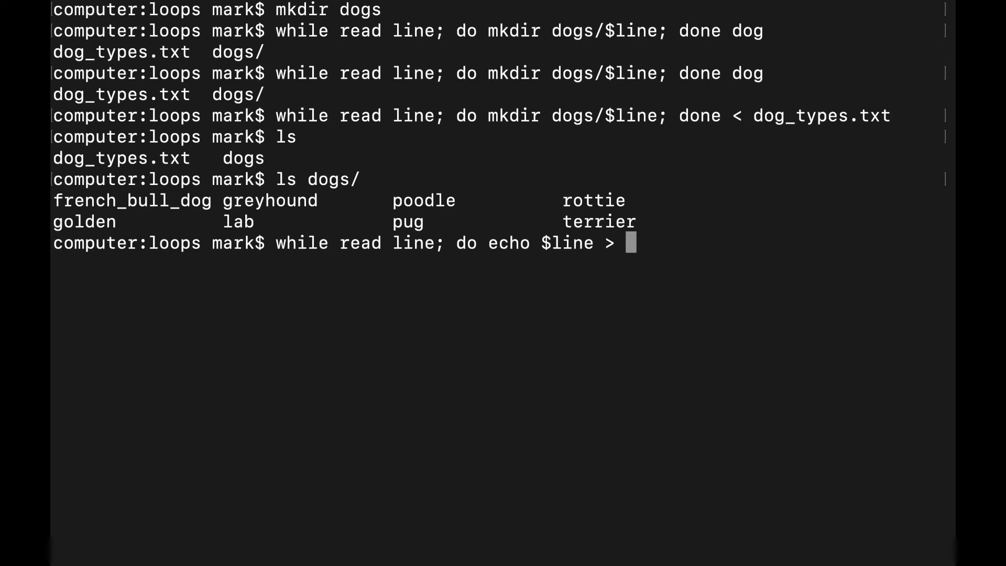
type("dogs/")
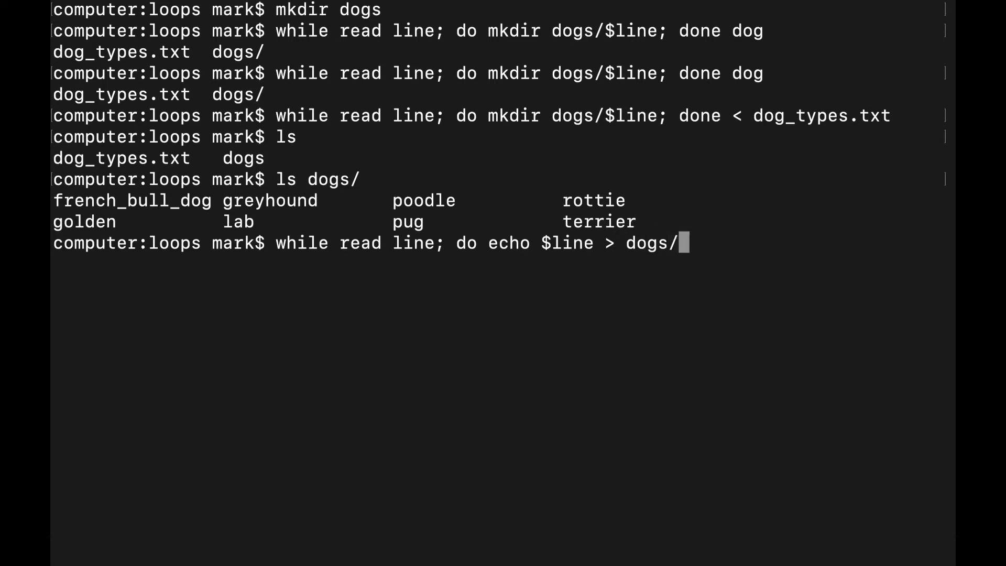
type("$line")
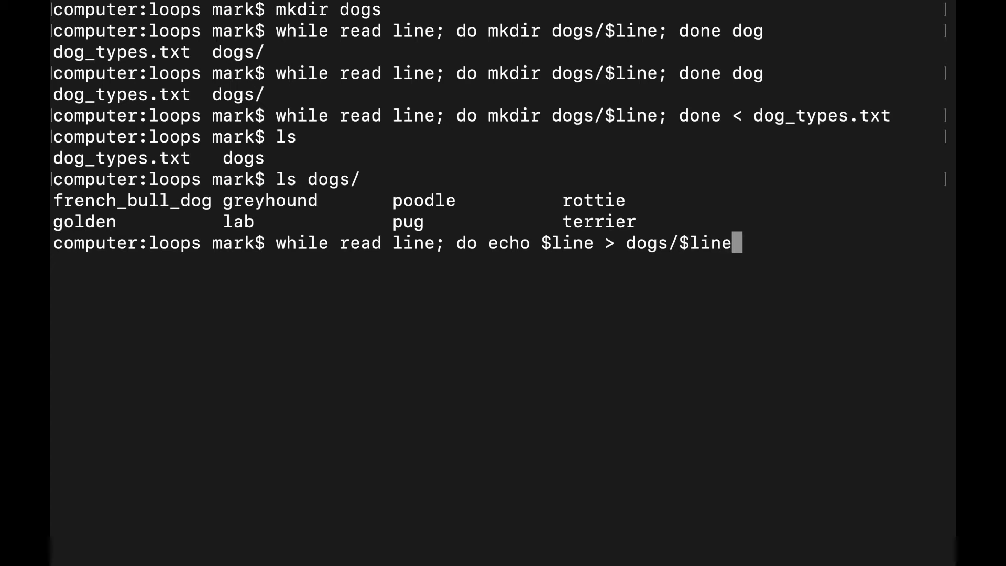
type("/")
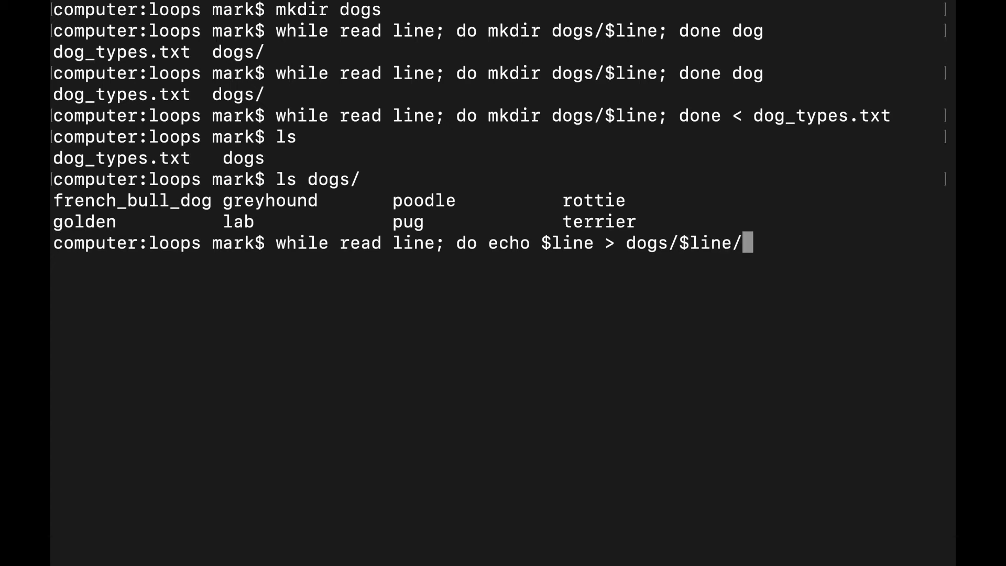
type("$line}.txt")
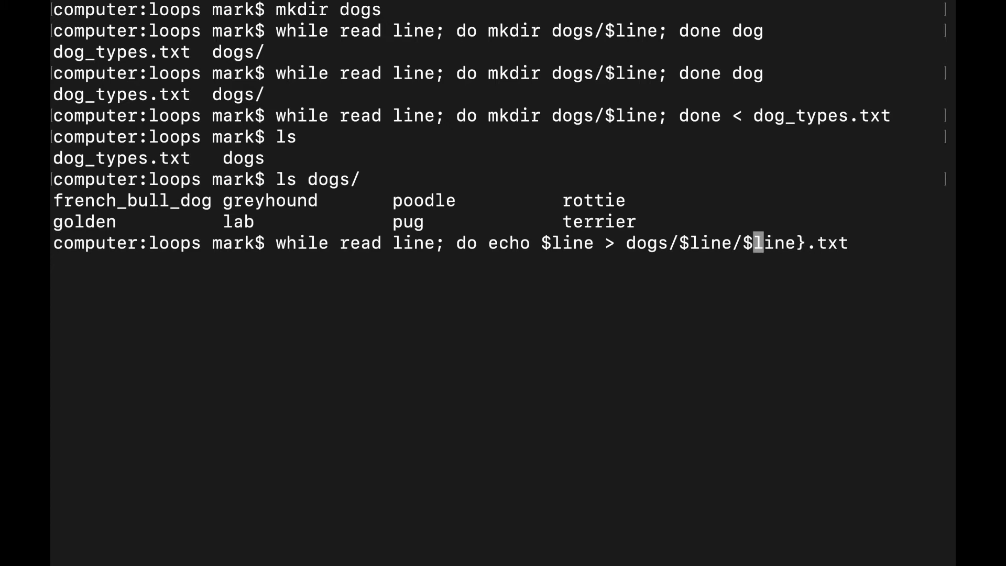
type("{")
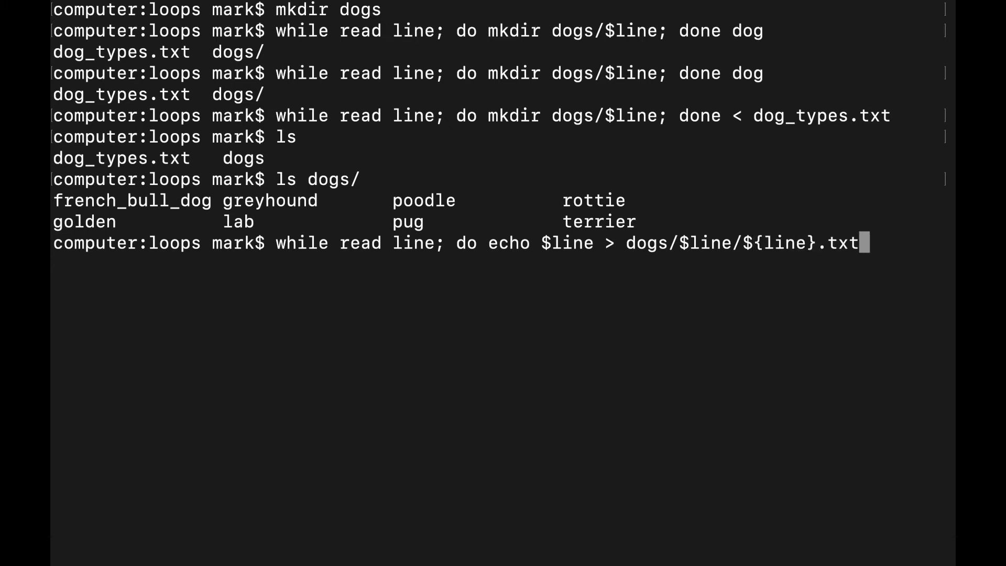
type(";")
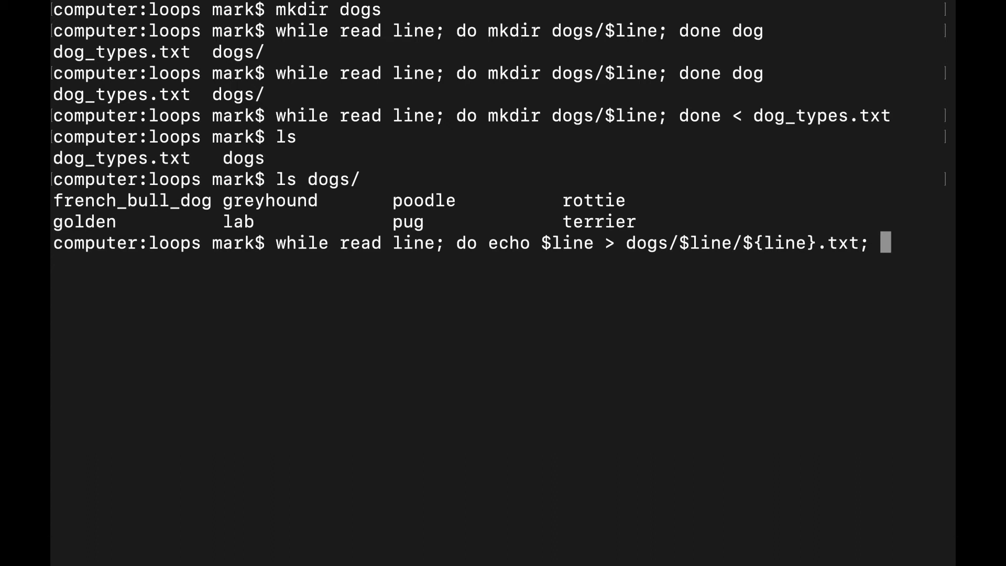
type("done dogs")
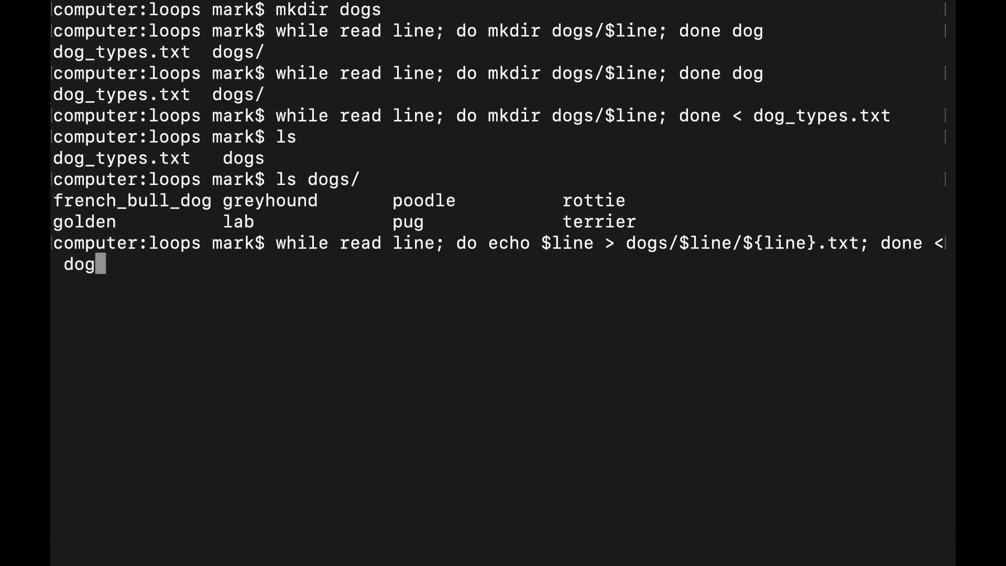
type("_types.txt")
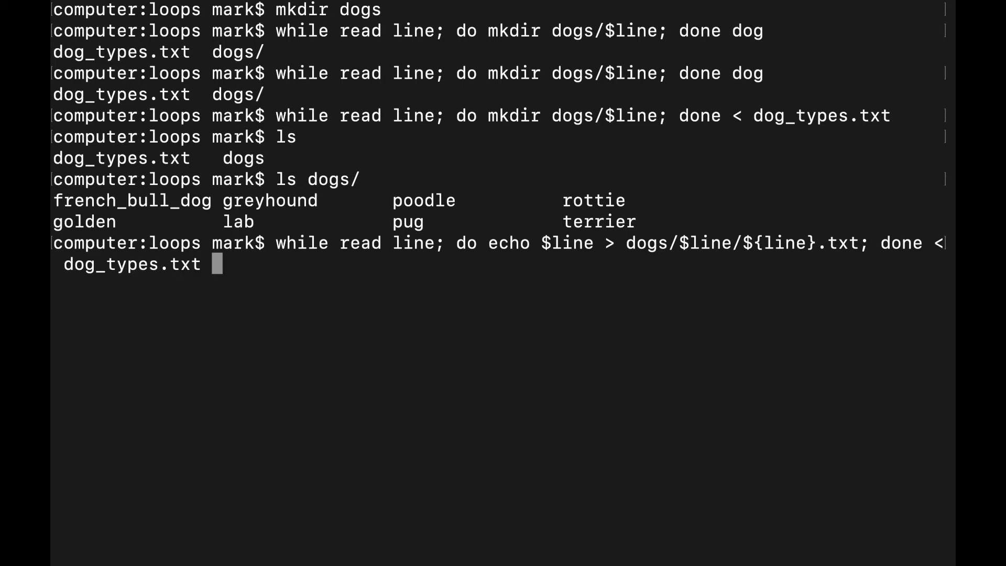
left_click_drag(277, 243, 439, 243)
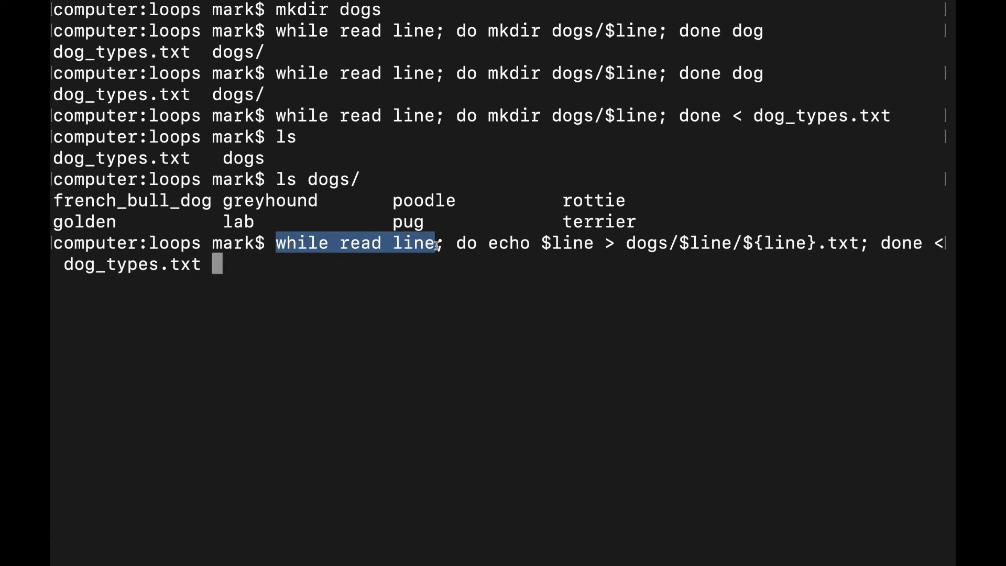
left_click(507, 243)
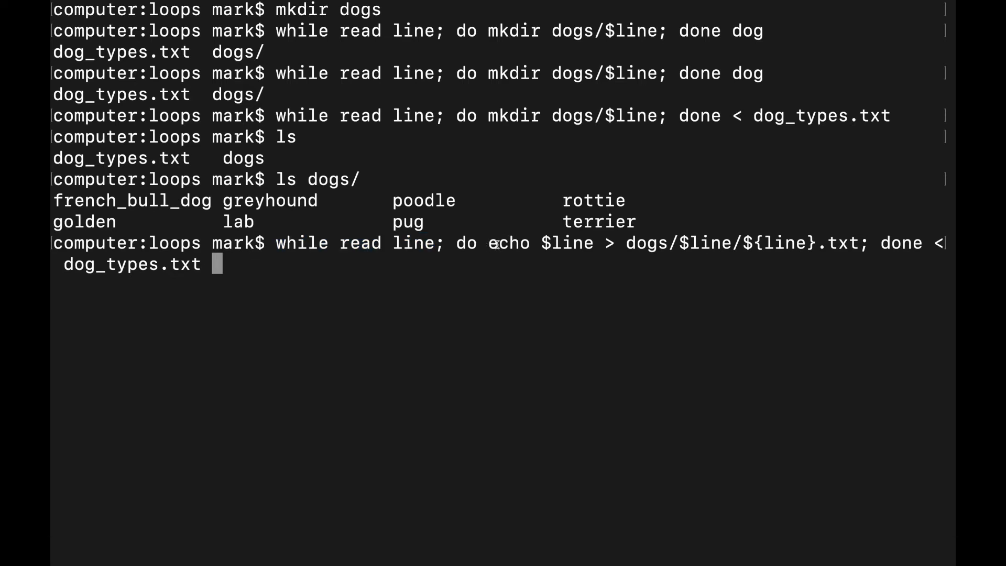
double_click(566, 243)
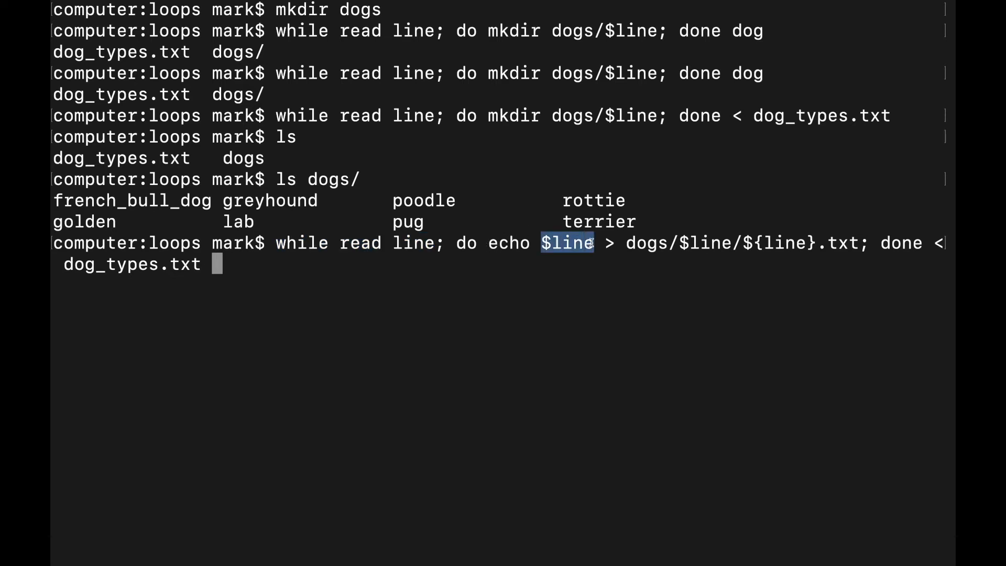
mouse_move(663, 248)
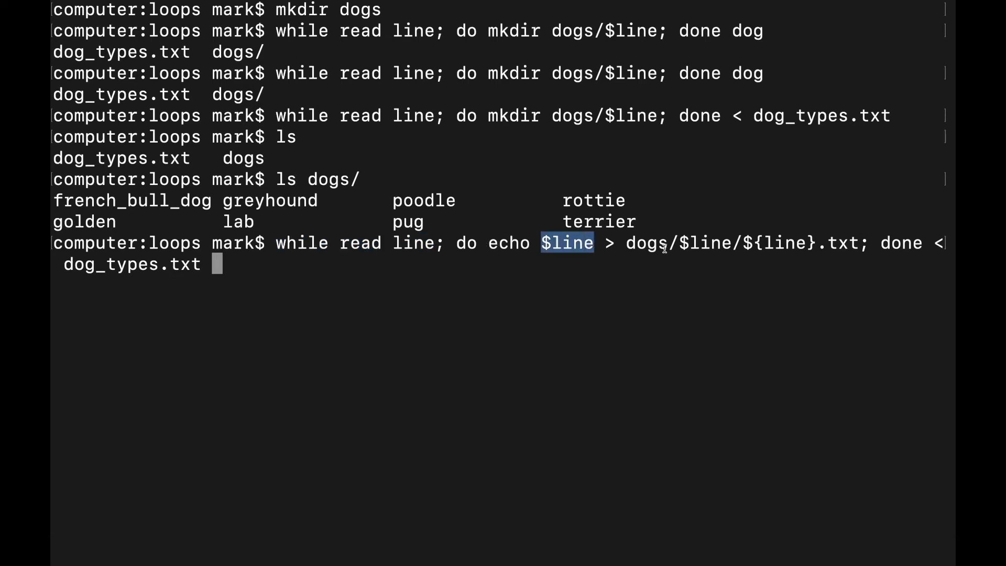
double_click(645, 243)
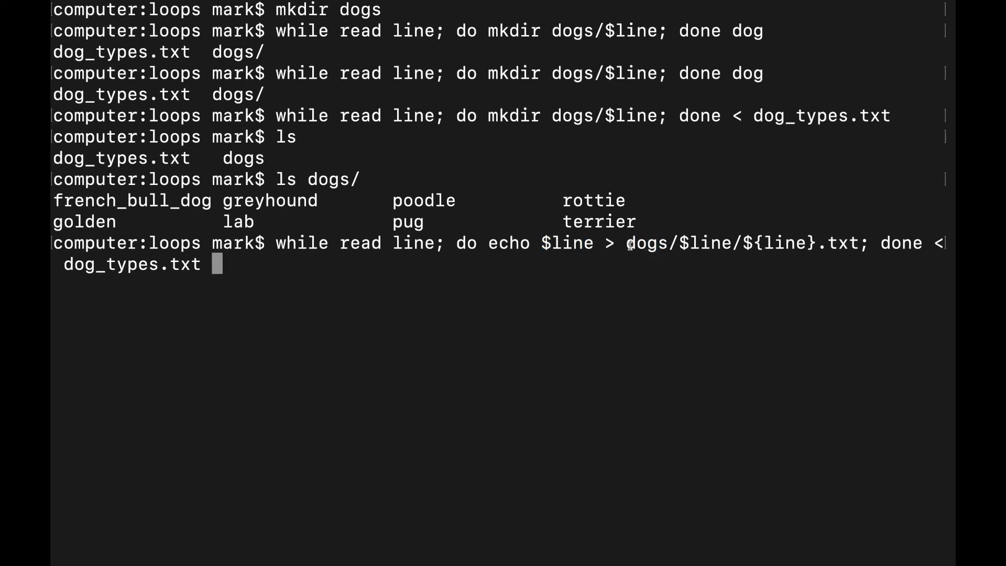
double_click(699, 243)
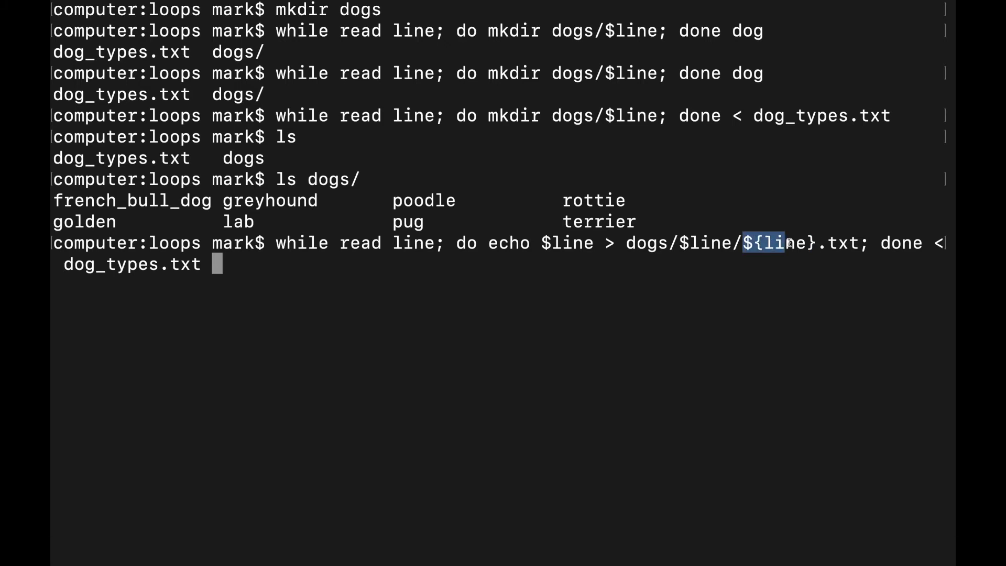
left_click_drag(766, 242, 859, 242)
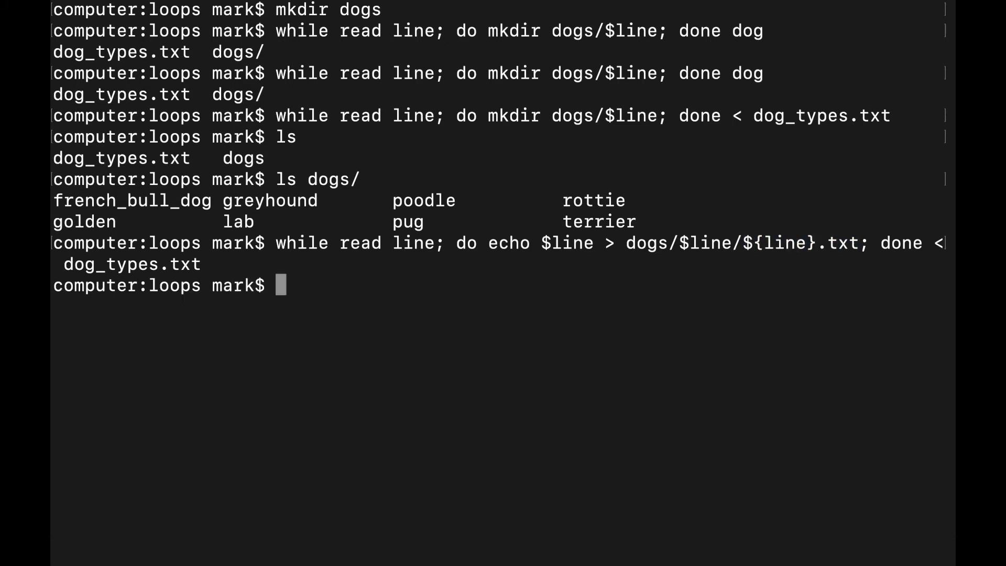
List dogs/golden/, print golden.txt showing 'golden', then clear the screen.
type("ls dog")
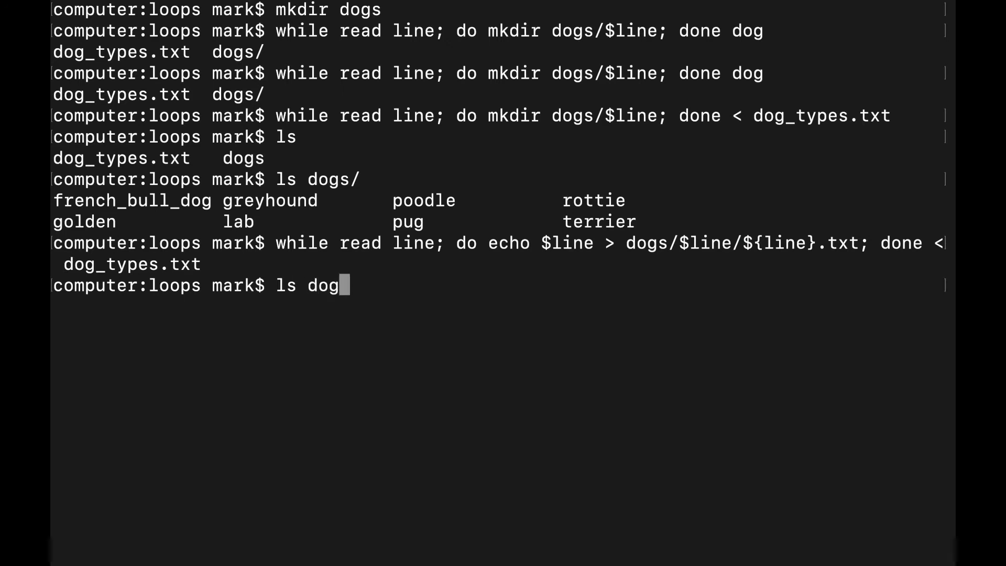
type("s/")
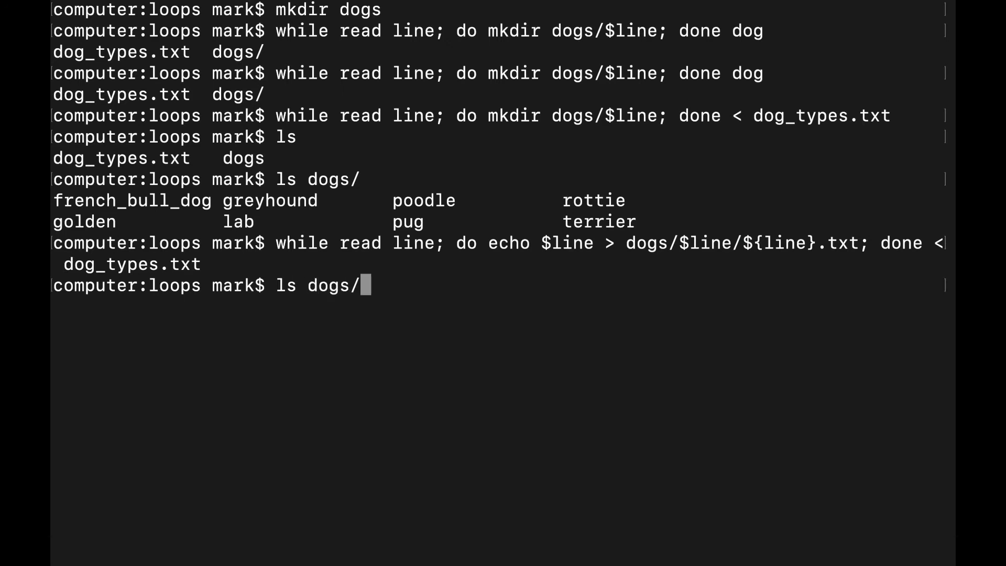
type("golden/")
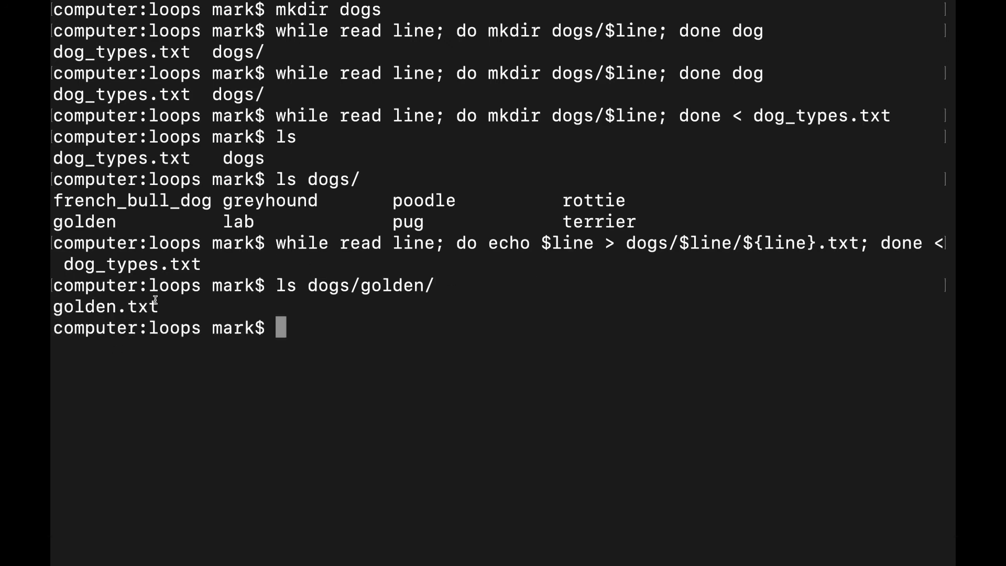
mouse_move(322, 323)
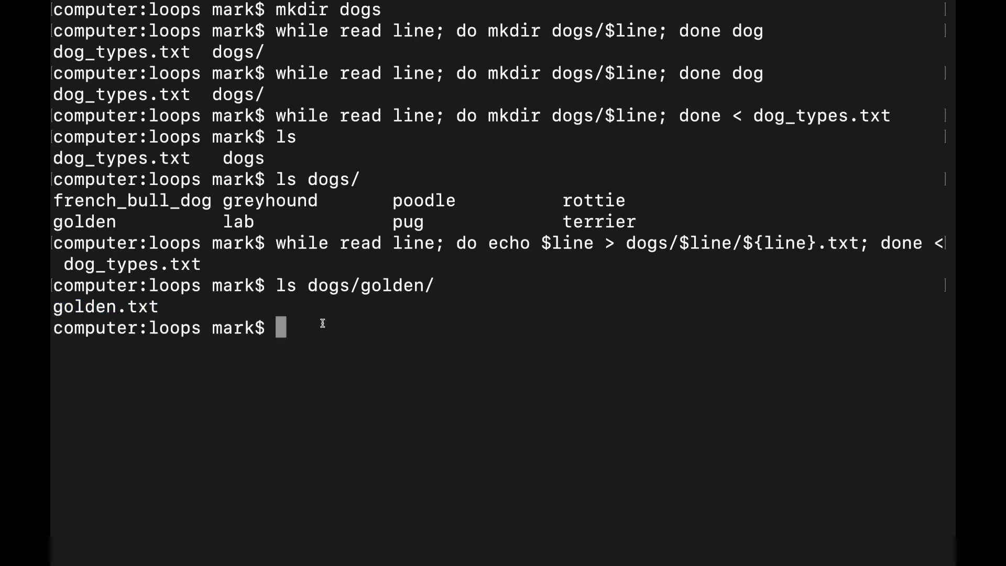
type("cat")
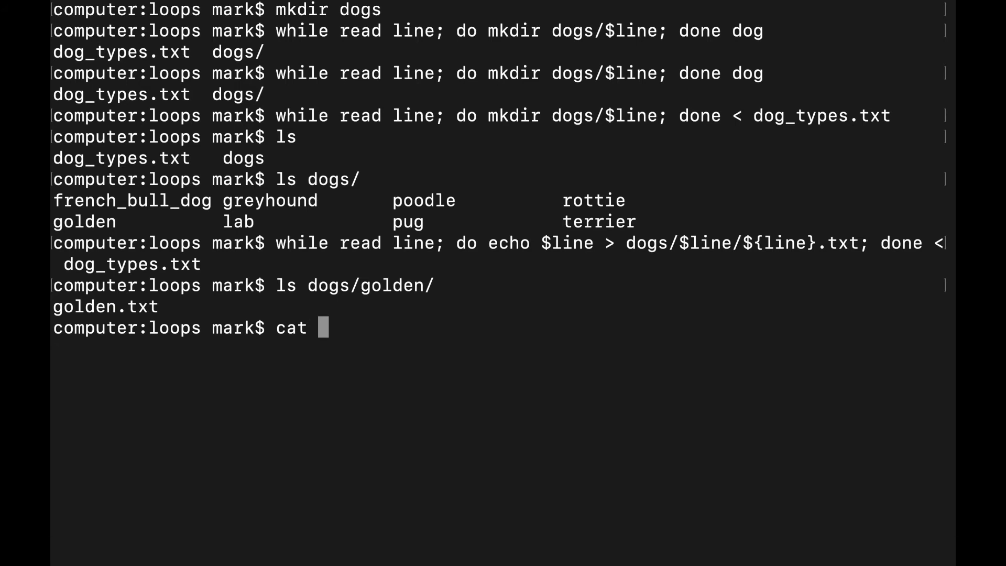
type("dogs")
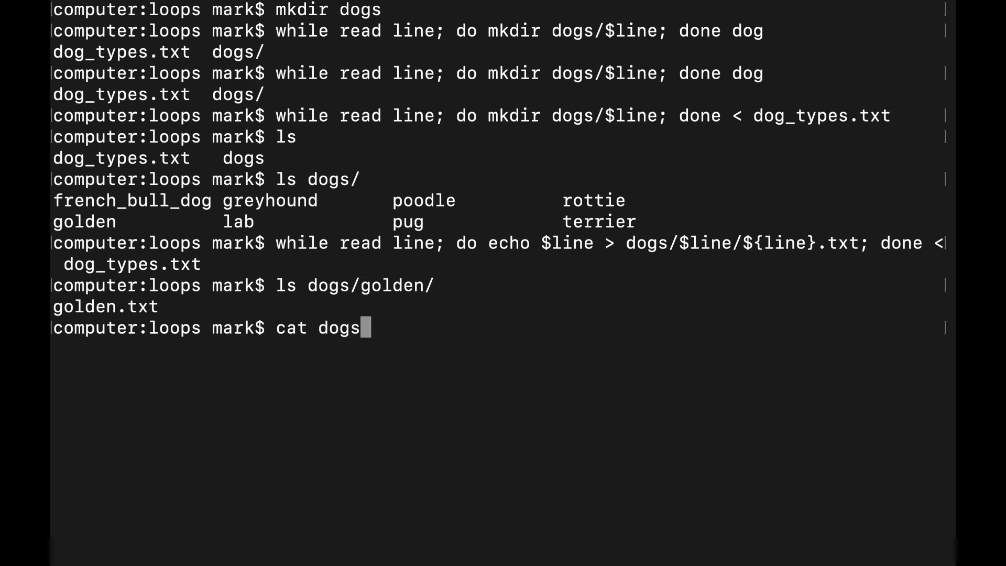
type("/golden/golden.txt")
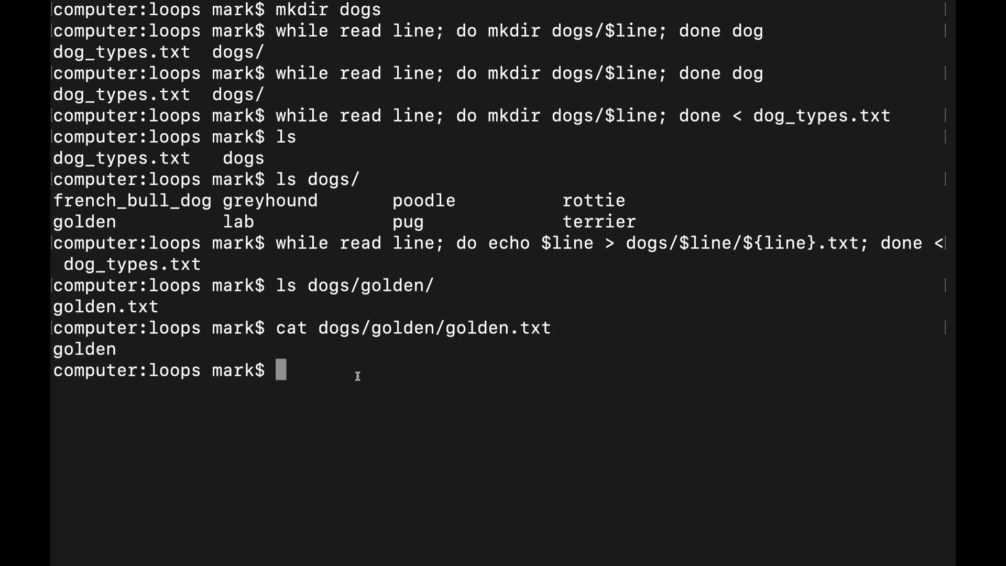
type("clear")
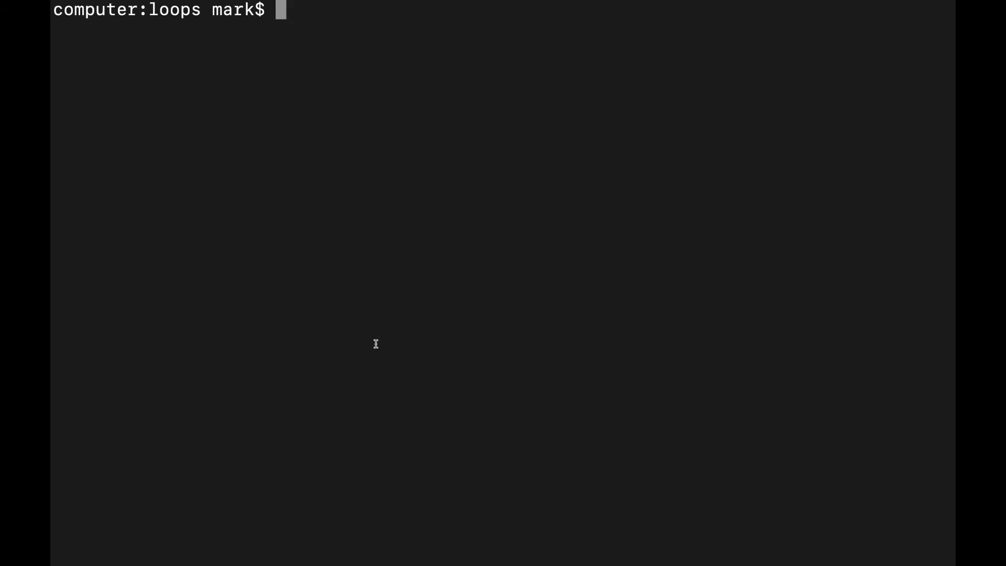
Run ls and ls dogs/ to show the working folder and eight breed subfolders.
type("ls")
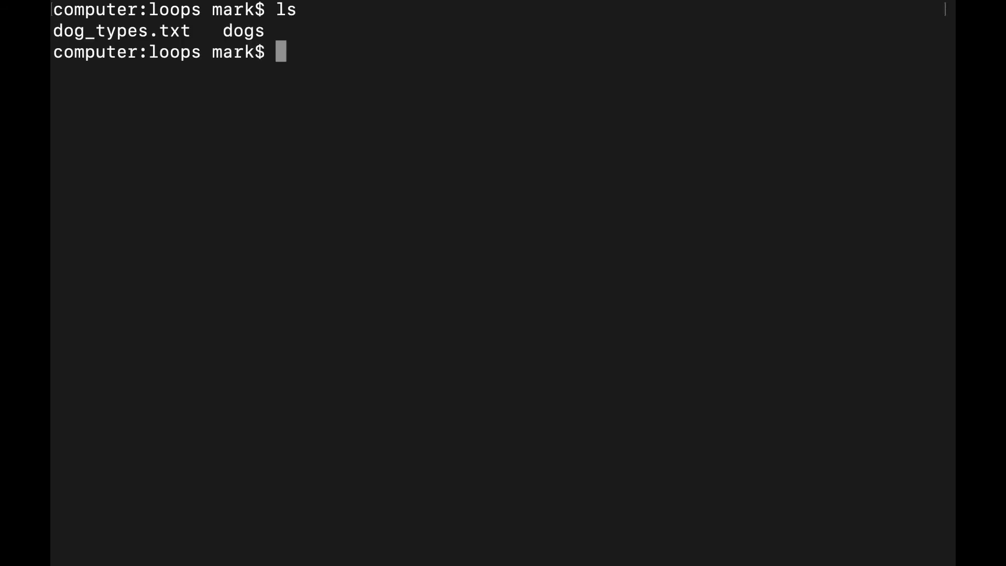
type("ls dogs/")
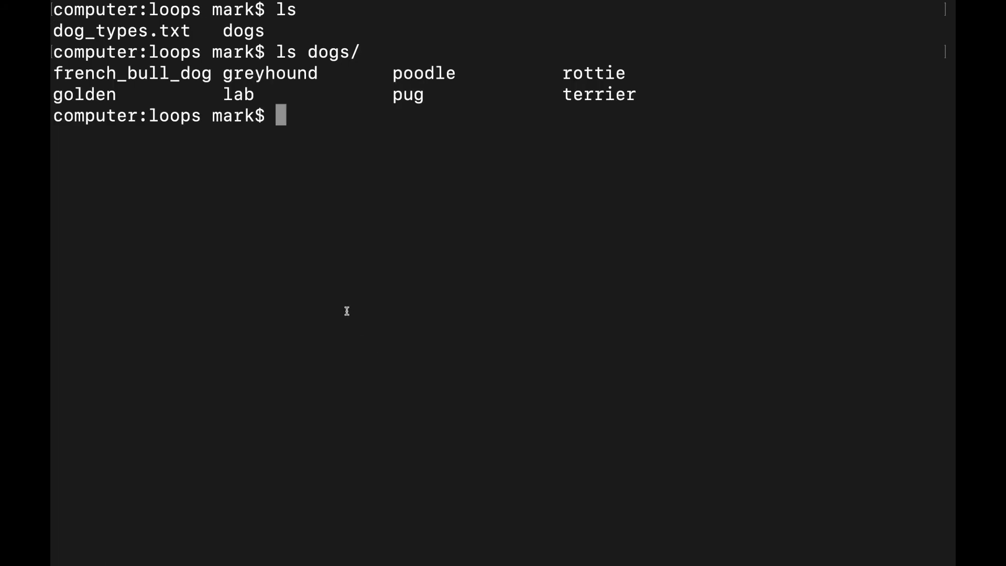
double_click(269, 74)
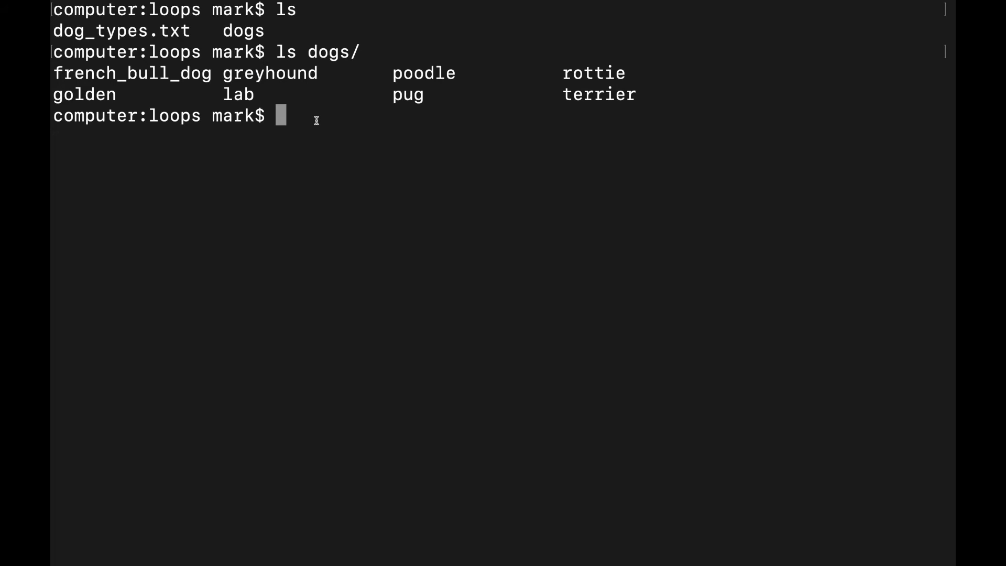
type("cp")
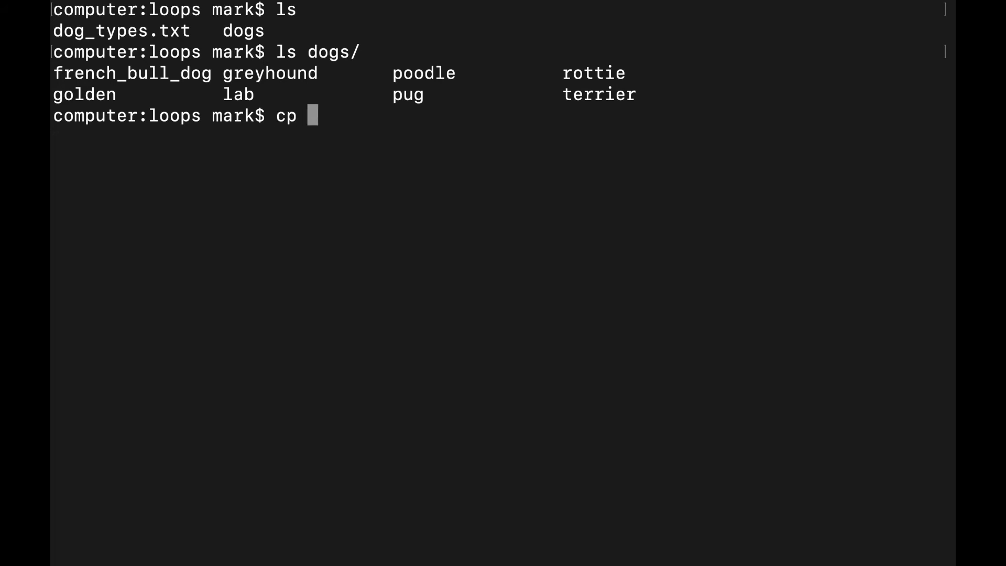
Copy dogs/*/*.txt into dogs/ and list dogs/ to show the copied breed files.
type("dogs/")
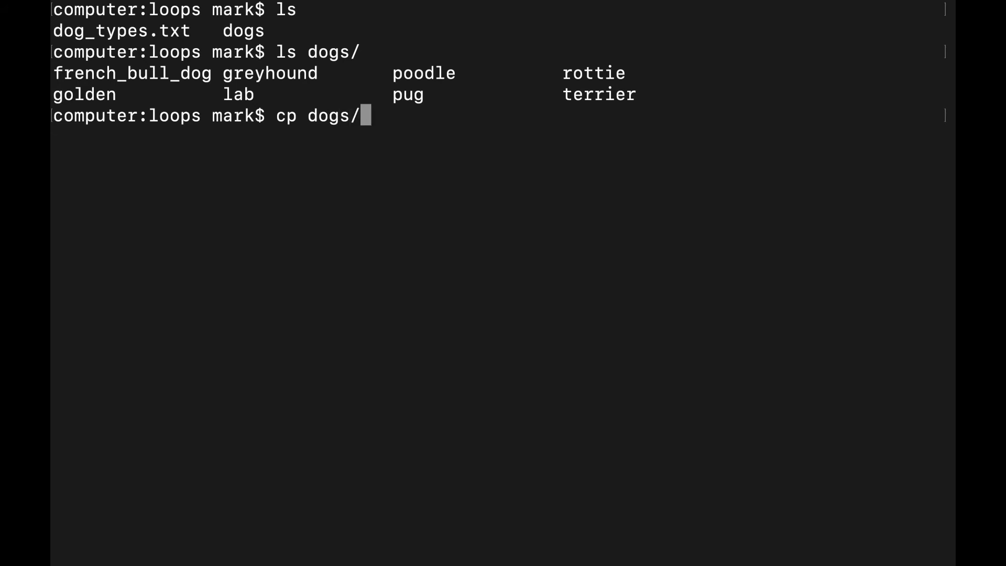
type("*/*.txt dogs/")
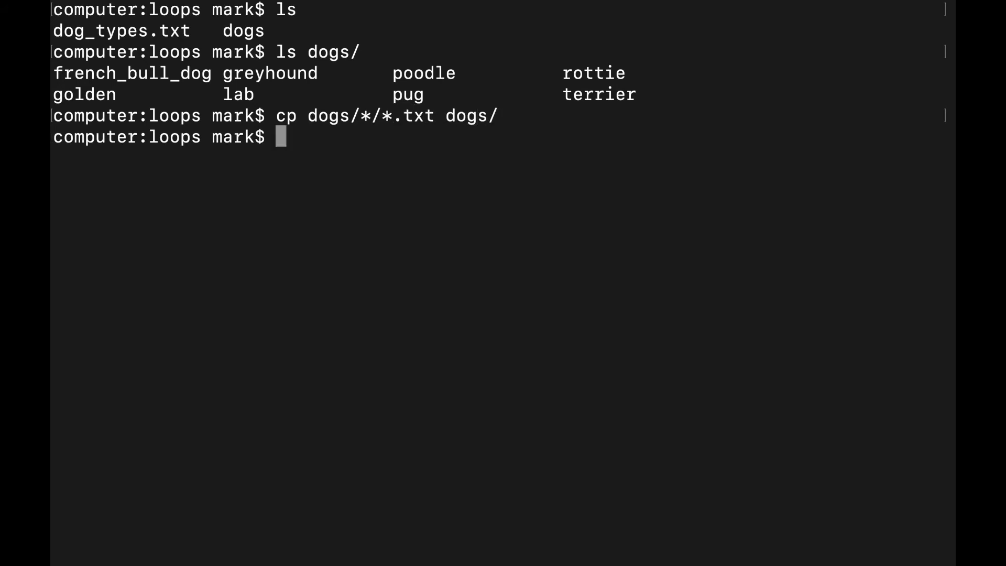
type("ls dogs/")
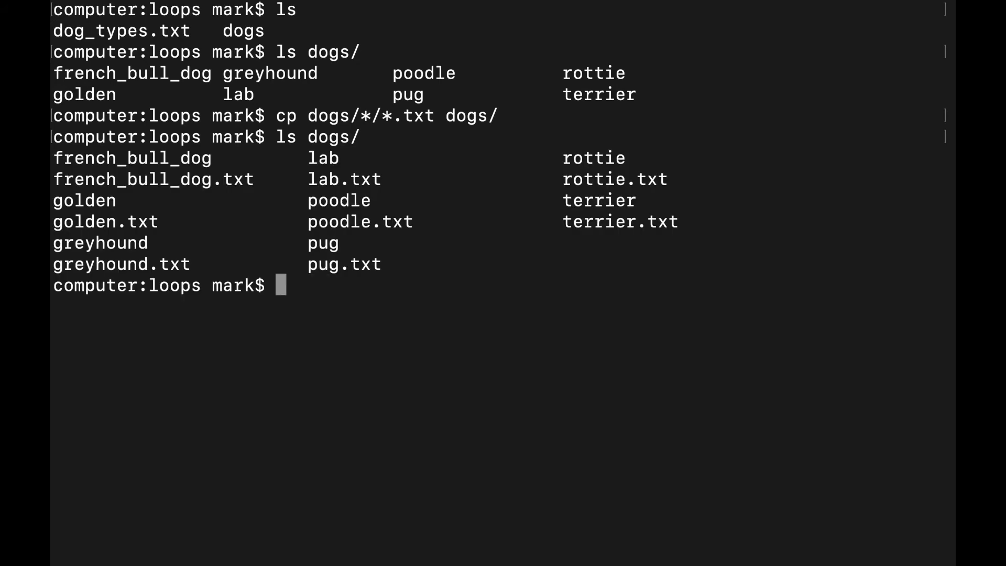
double_click(131, 157)
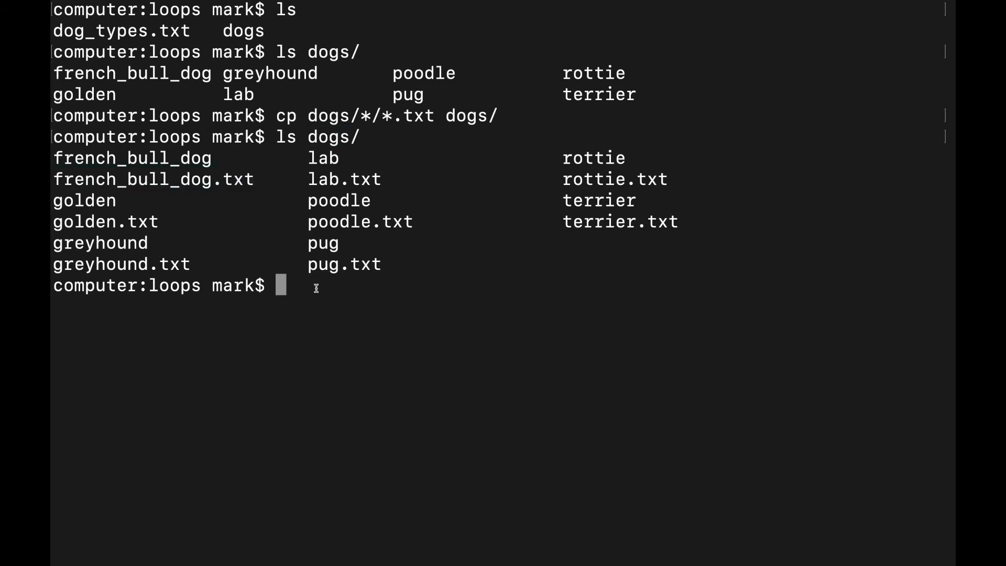
double_click(344, 263)
type("for")
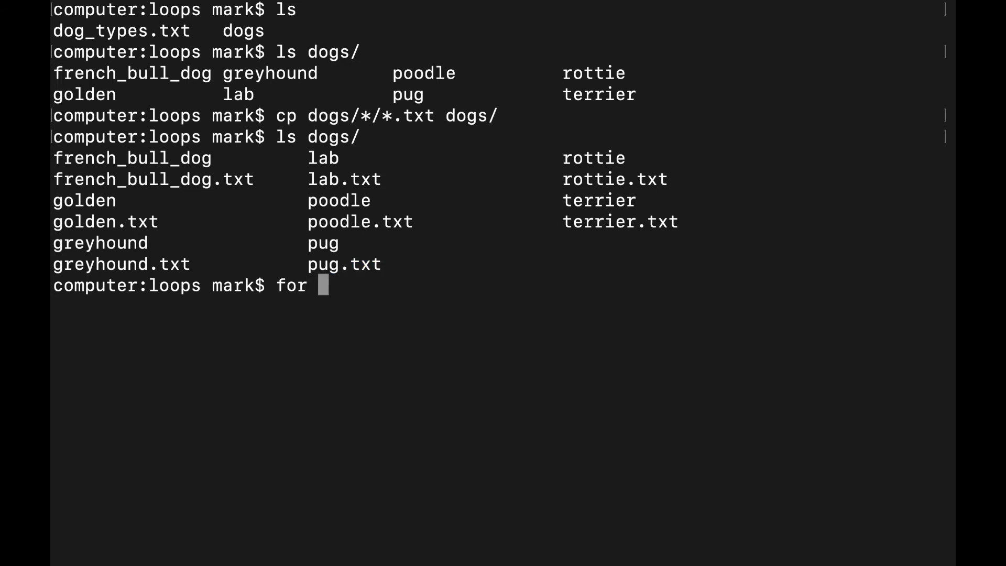
Run 'for file in dogs/*.txt; do cat $file >> all_the_dogs.txt; done'.
type("file in dog")
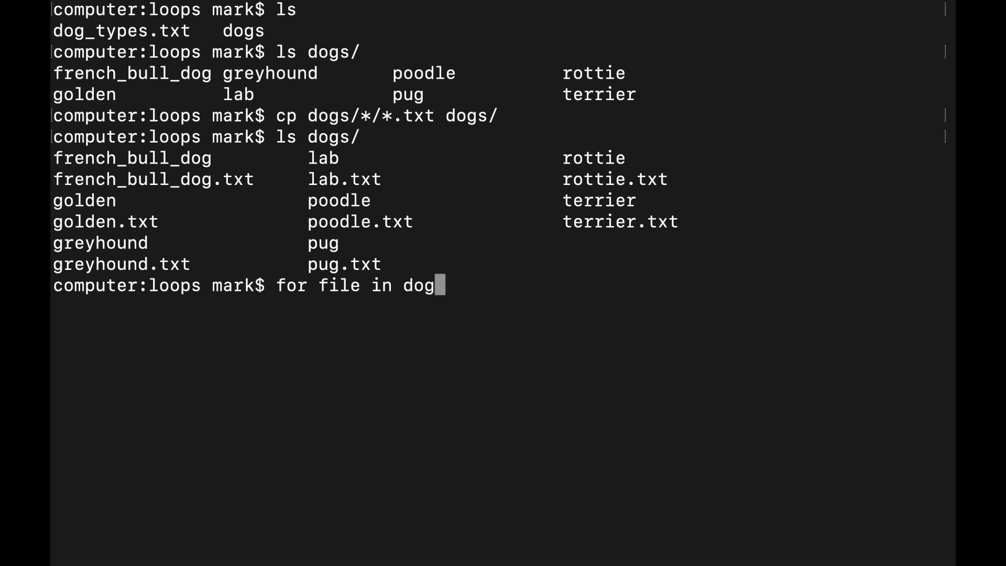
type("s/*.t")
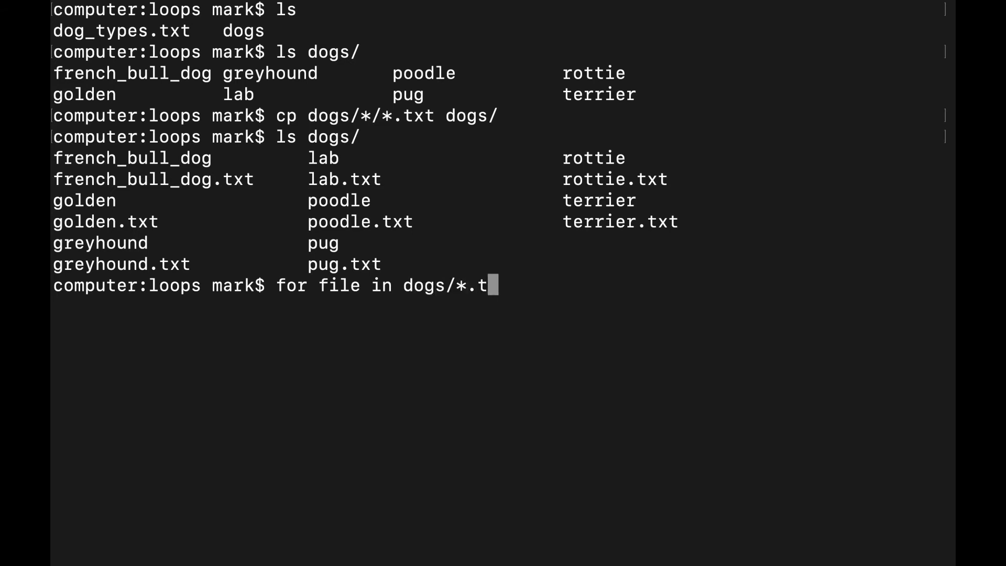
type("xt; do")
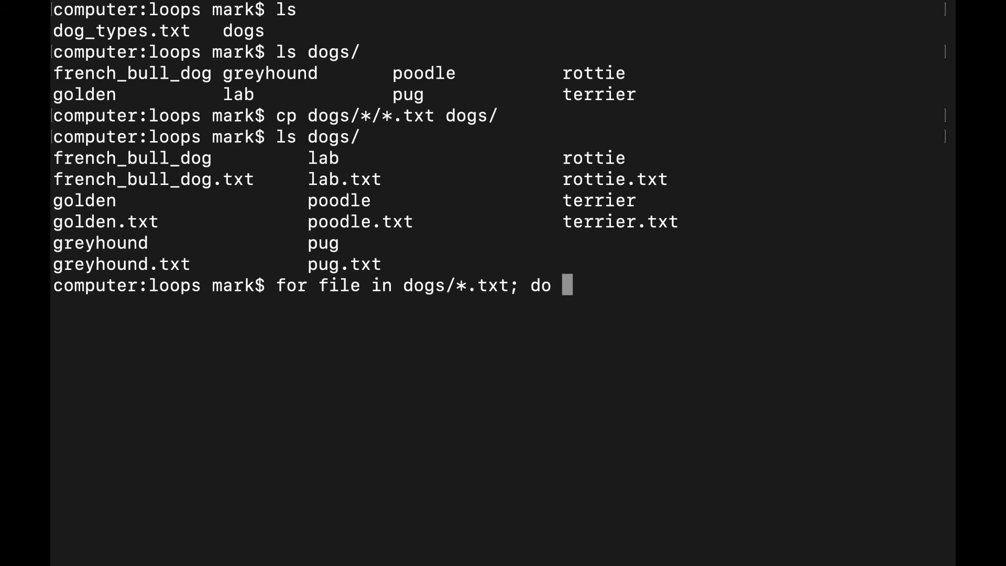
type("cat")
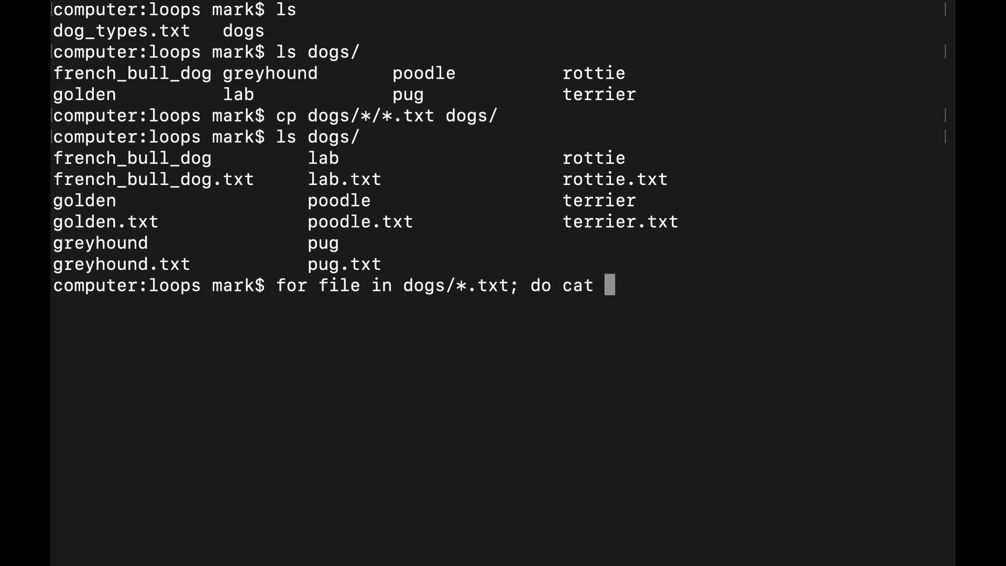
type("$")
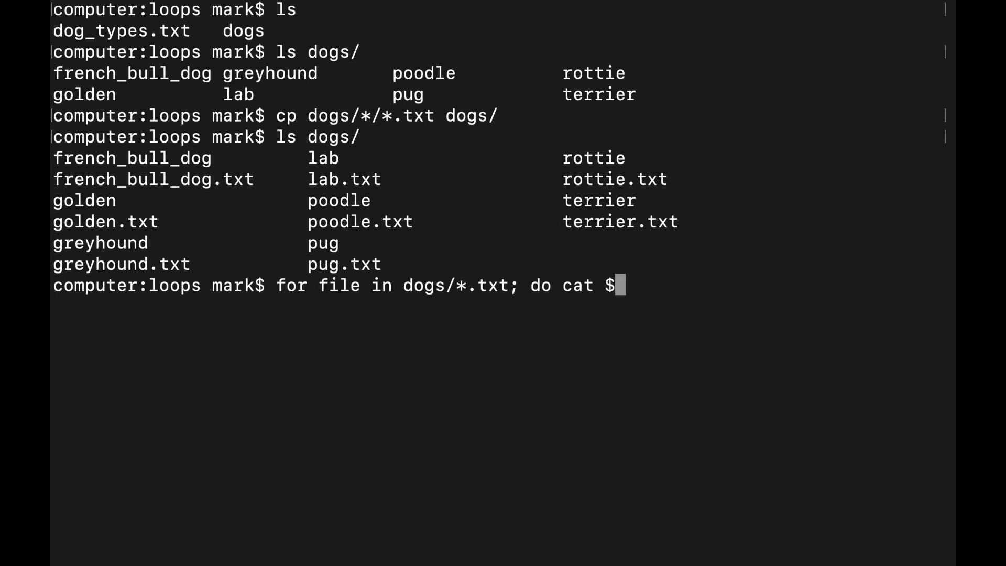
type("file")
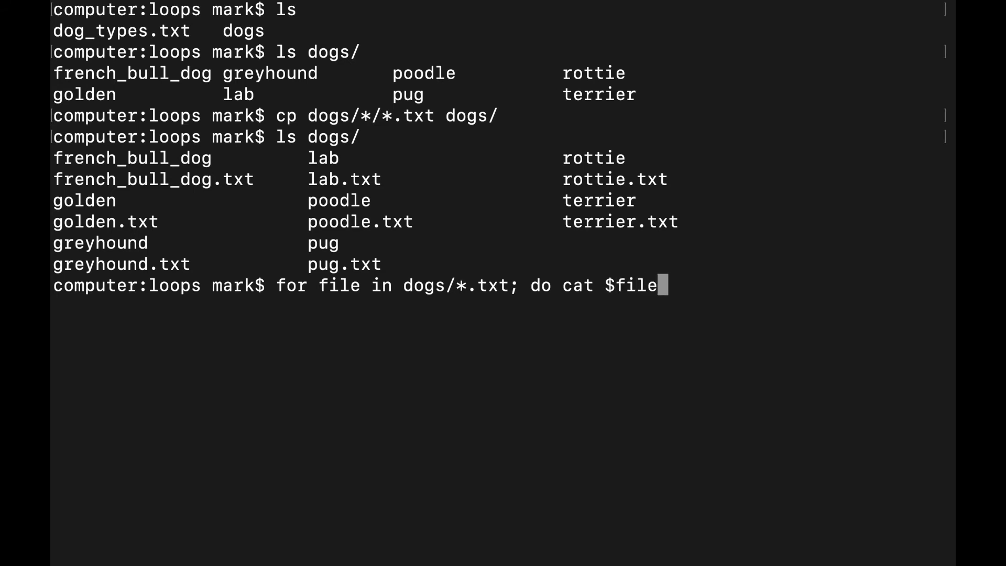
type(">> all")
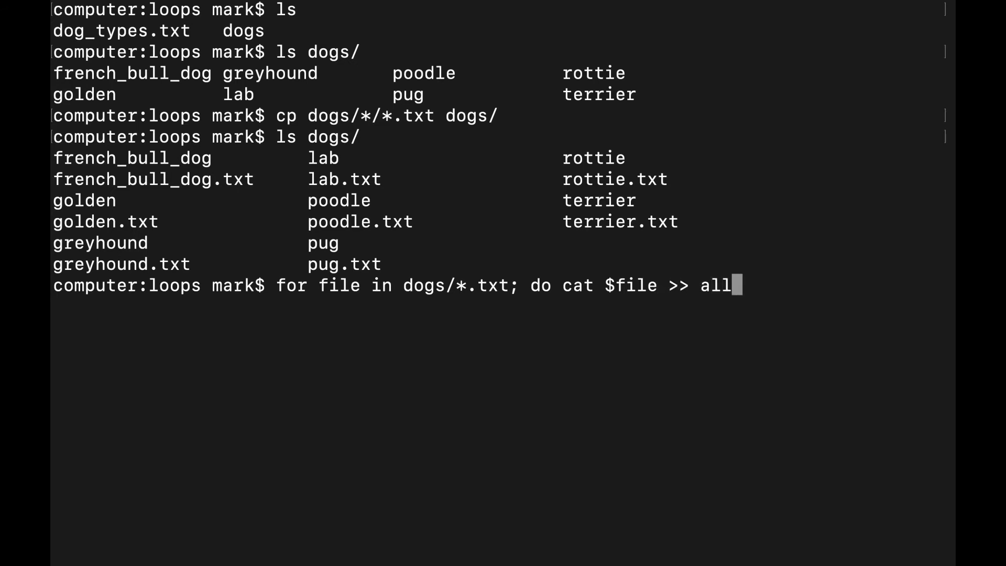
type("_the")
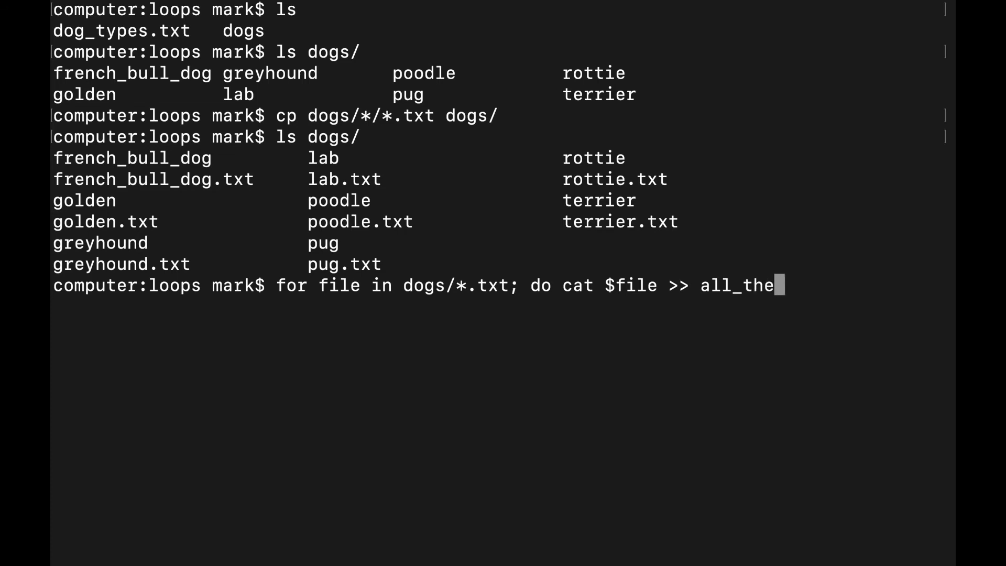
type("dogs.")
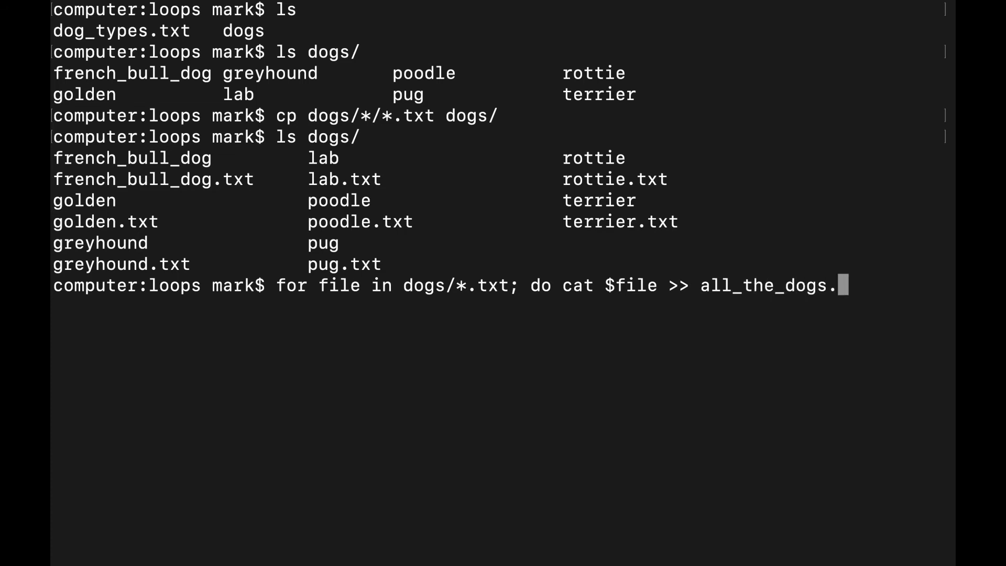
type("txt; done")
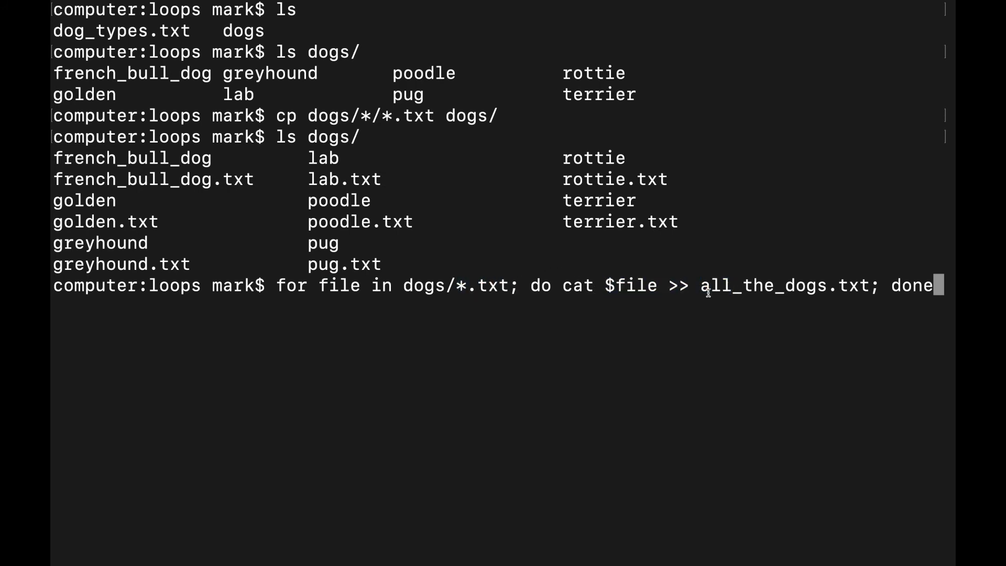
double_click(776, 285)
type("ls")
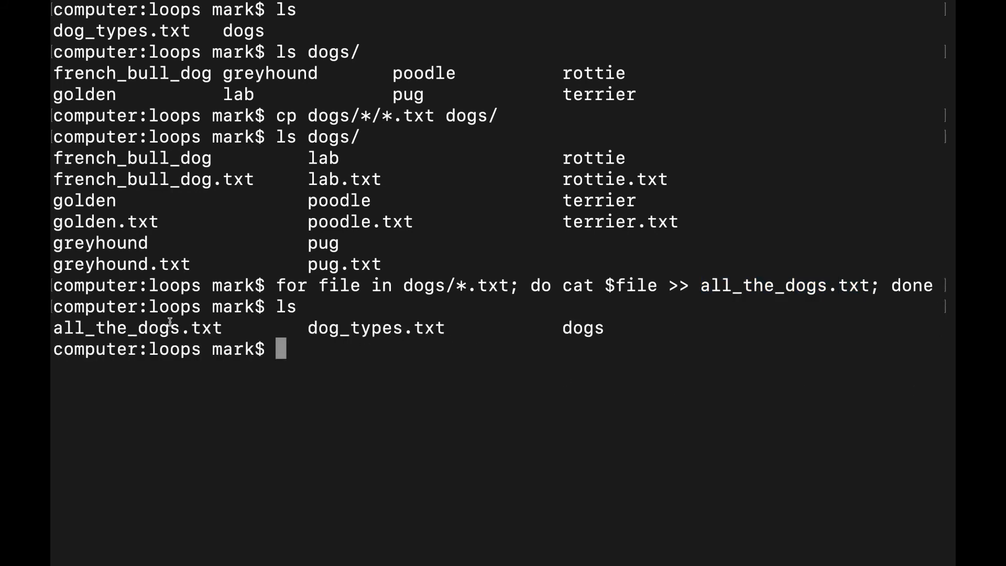
Print all_the_dogs.txt to show the eight combined breed names, then clear the screen.
type("cat")
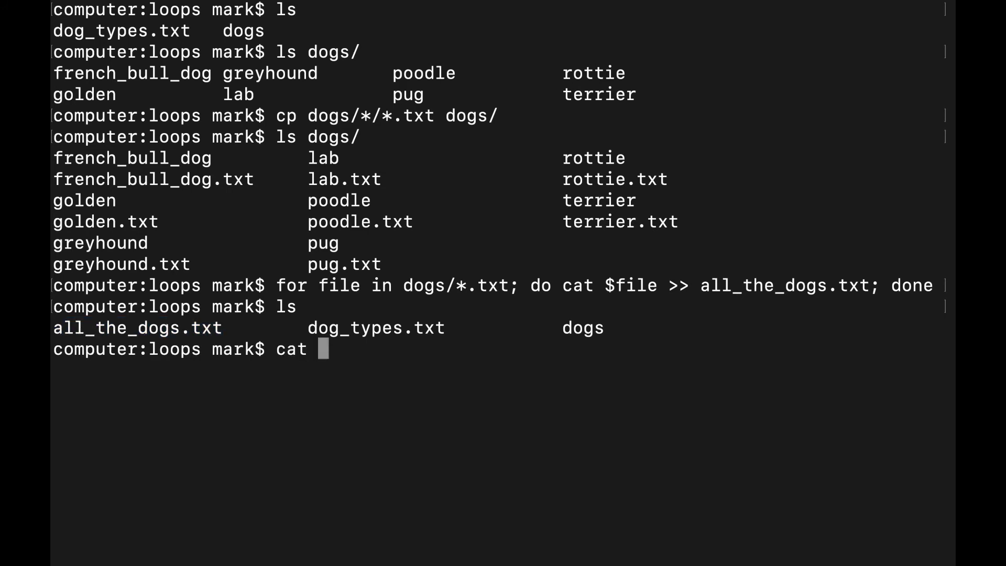
type("all_the_dogs.txt")
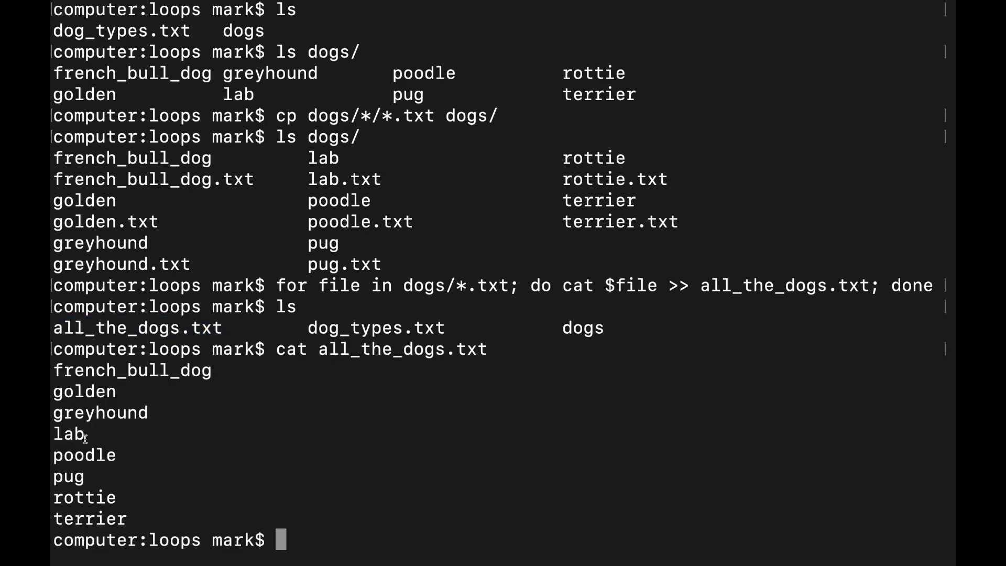
left_click_drag(64, 370, 128, 518)
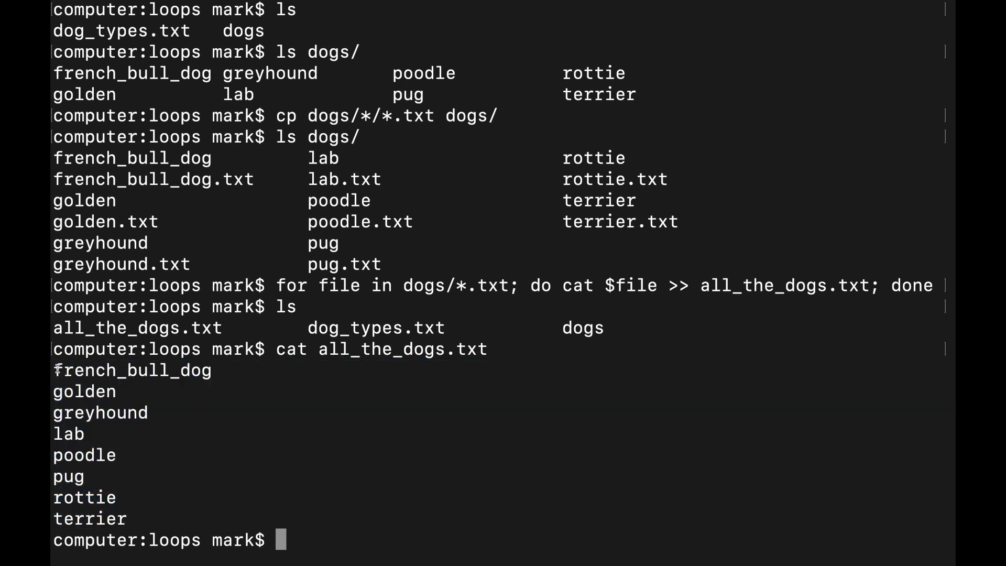
left_click_drag(54, 370, 129, 519)
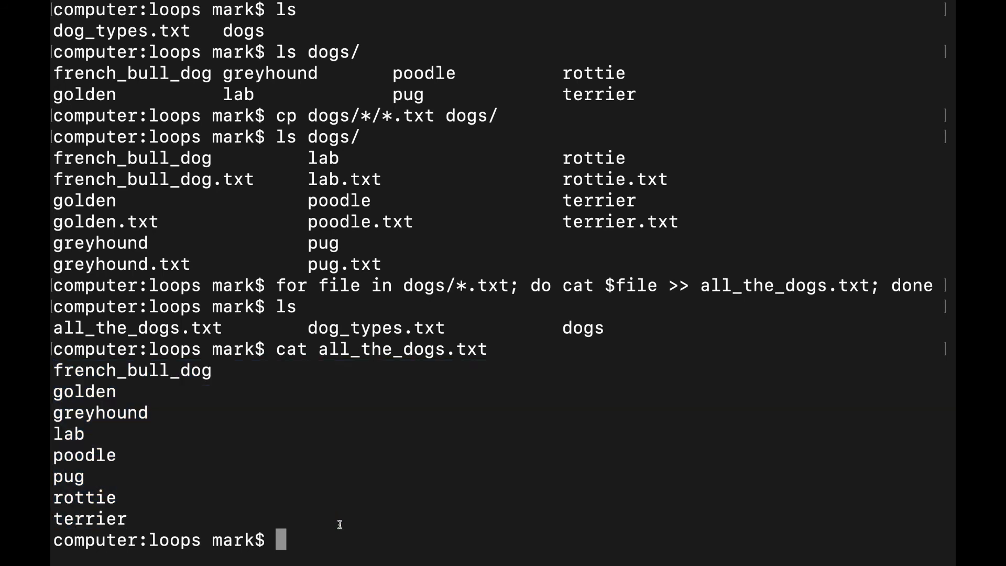
type("clear")
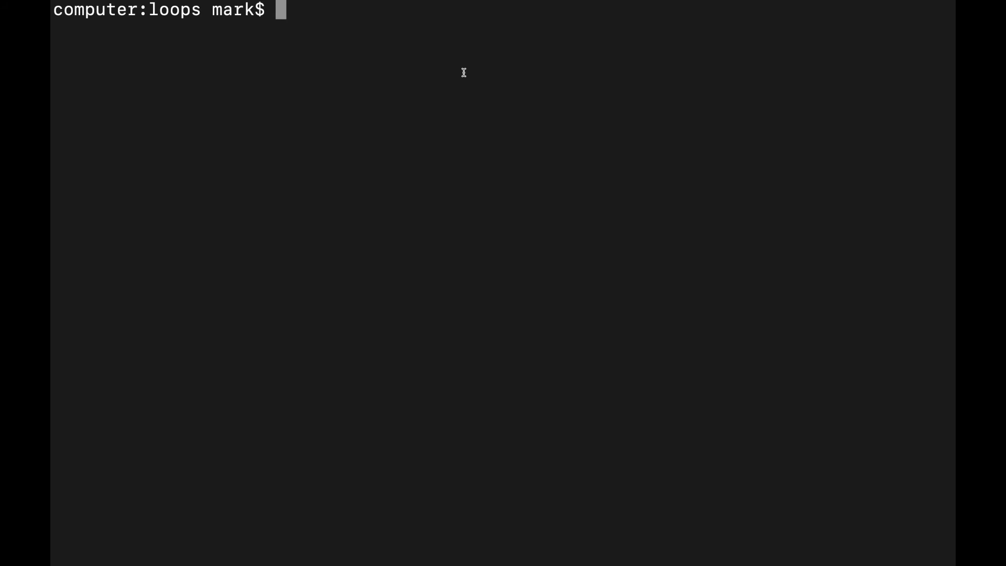
Remove all_the_dogs.txt, list the directory, and retype the dogs/*.txt for loop.
type("rm all_the_dogs.txt")
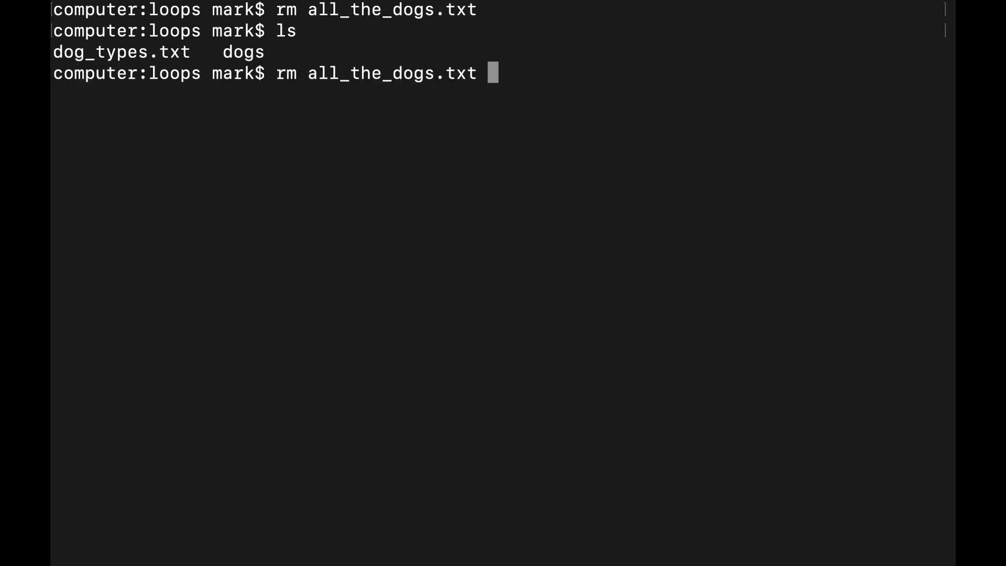
type("ls")
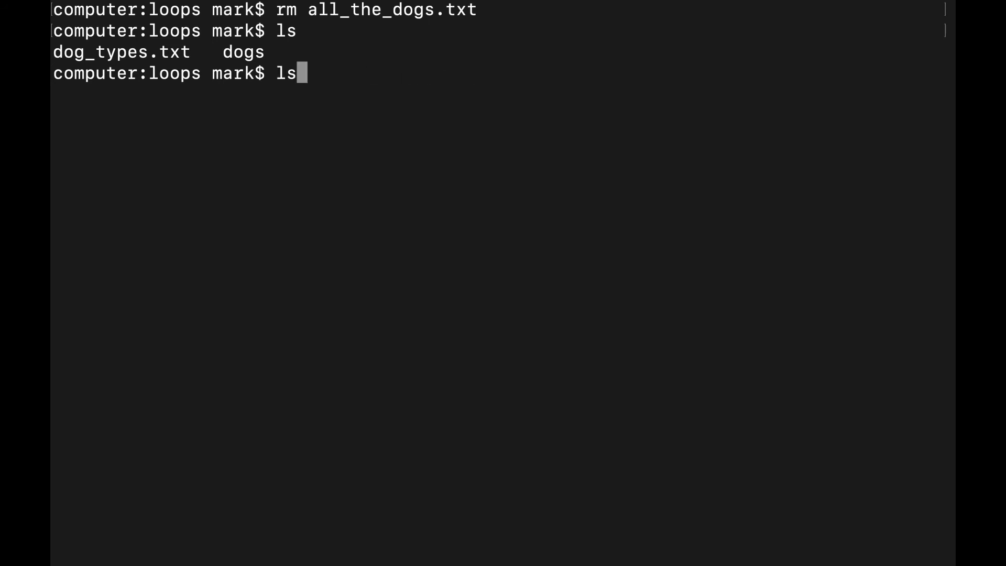
type("for file in dogs/*.txt; do cat $file >> all_the_dogs.txt; done")
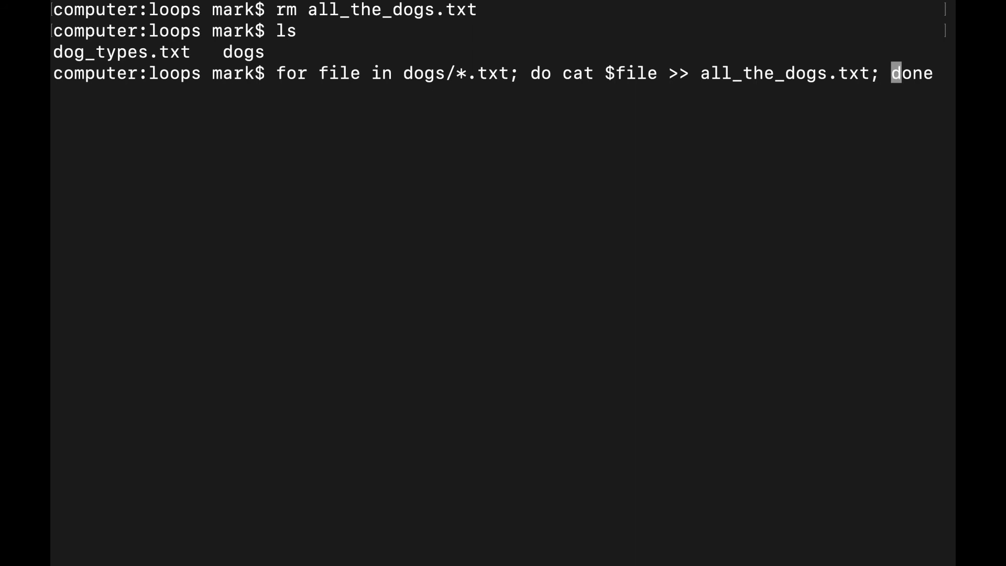
Insert echo "hello"; cat $file >> all_the_dogs.txt; into the loop body.
type("echo")
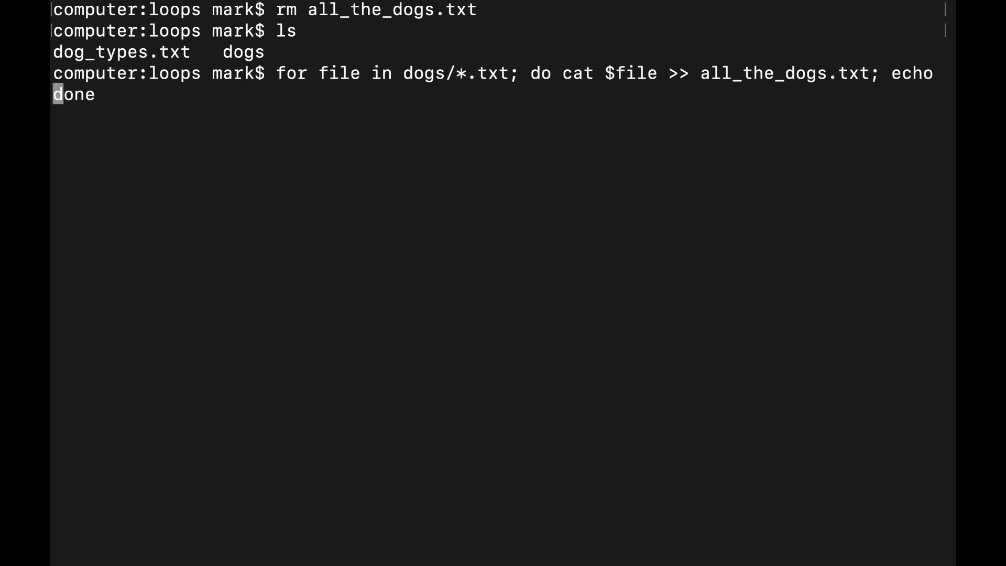
type("\"hello")
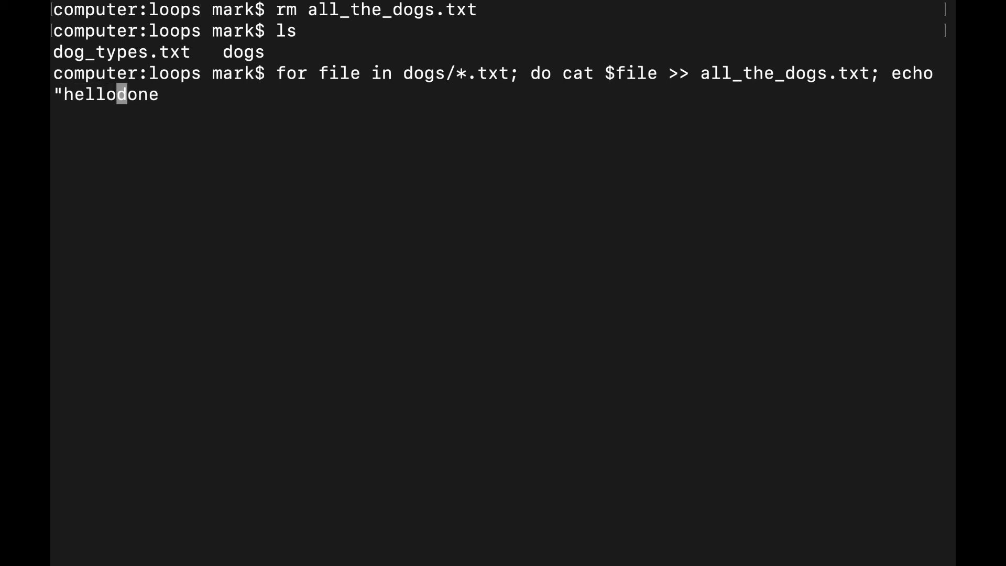
type("\"")
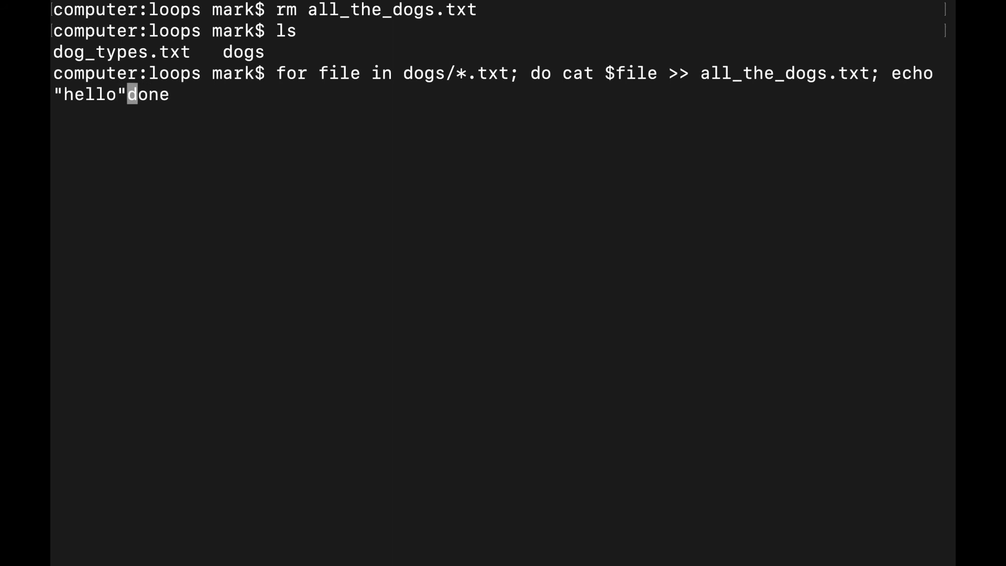
type("\"; \"")
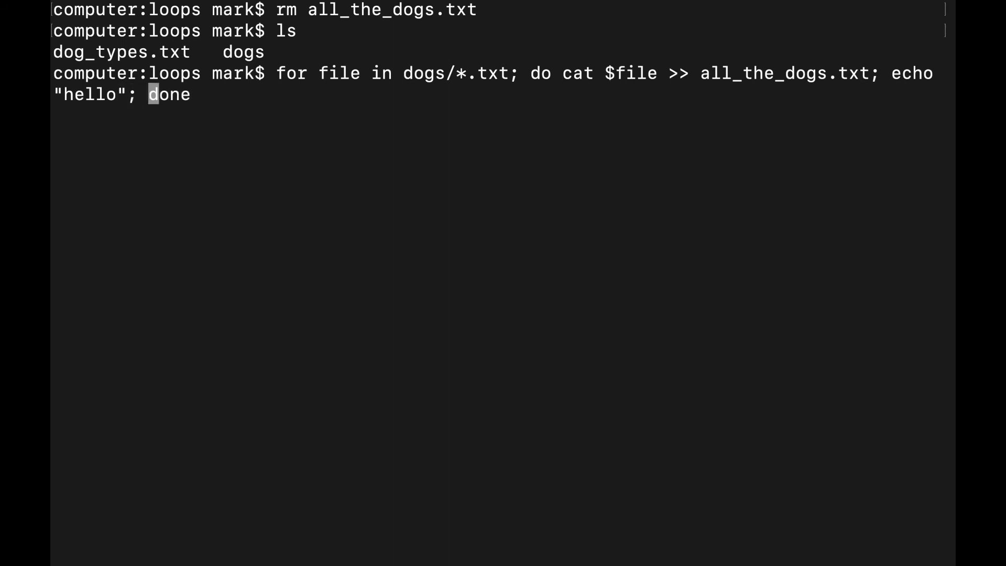
type("cat")
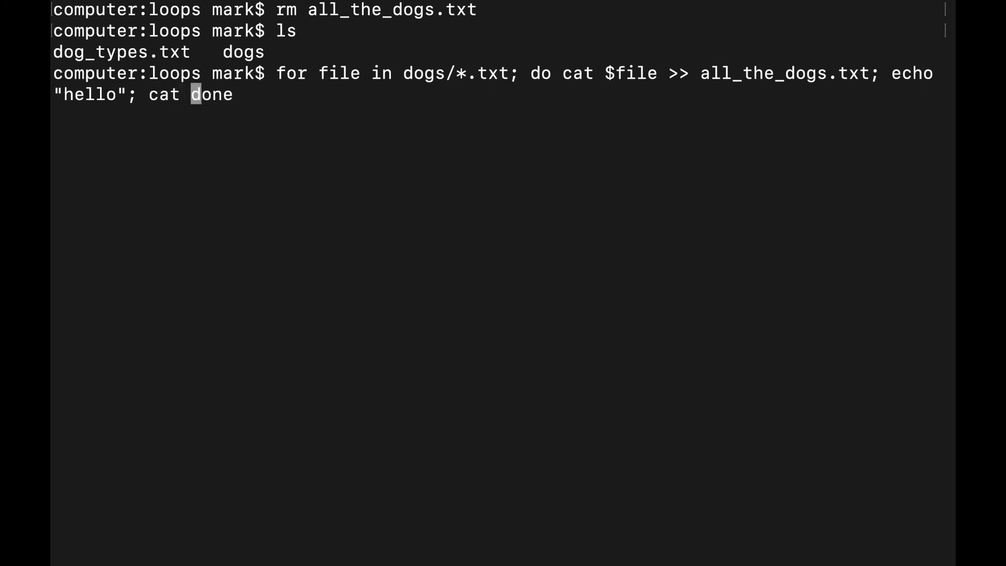
type("$")
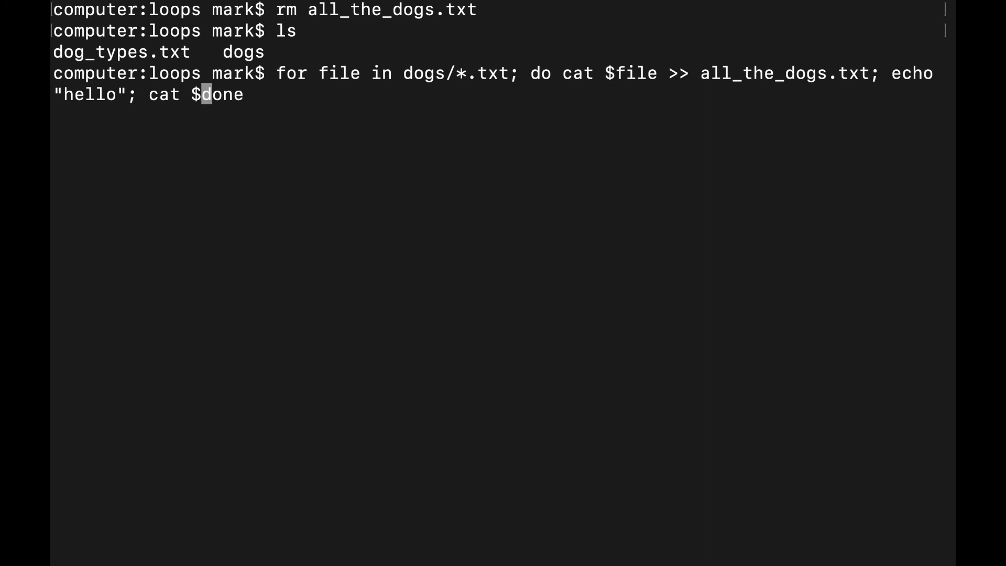
type("file")
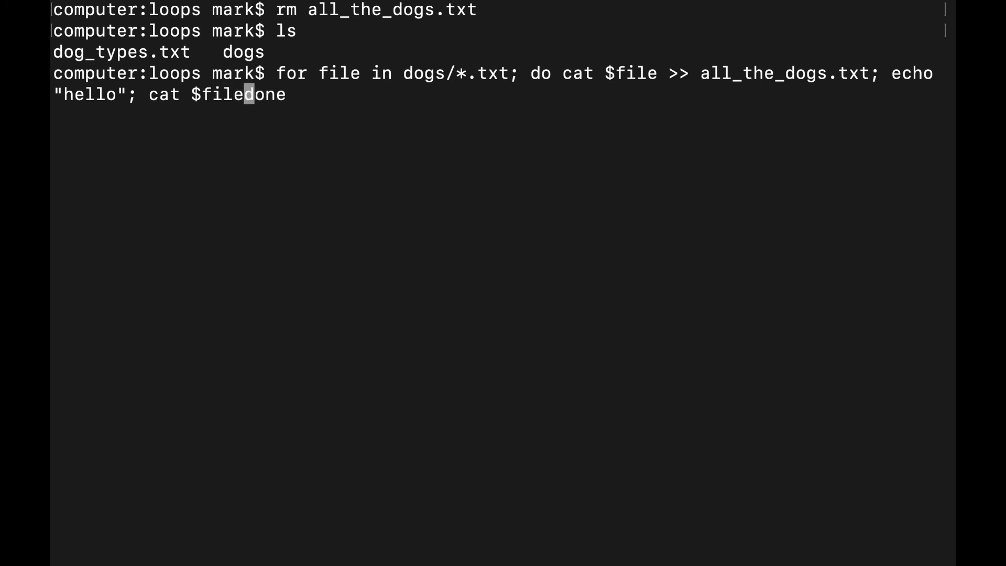
type(">>")
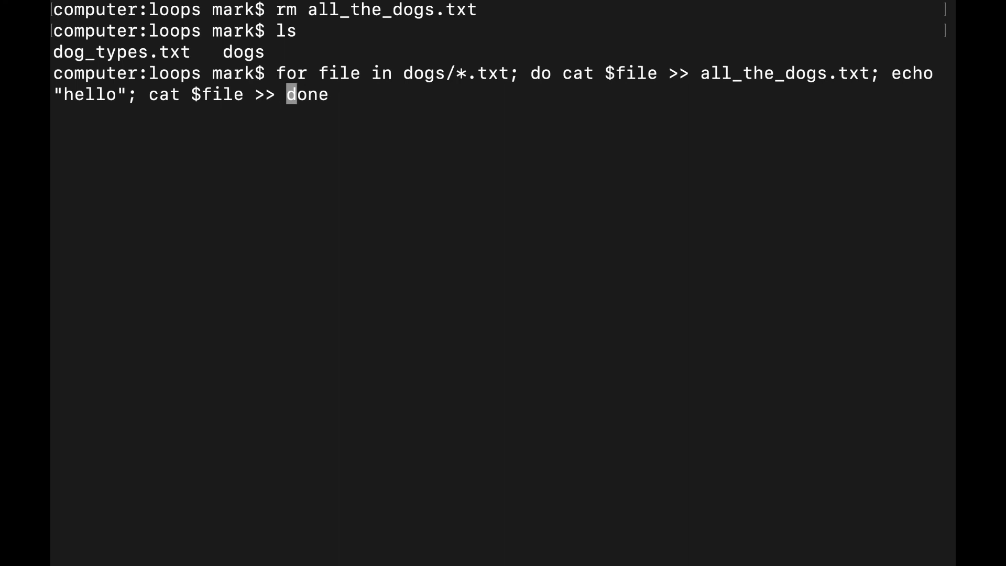
type("all_the_dogs.t")
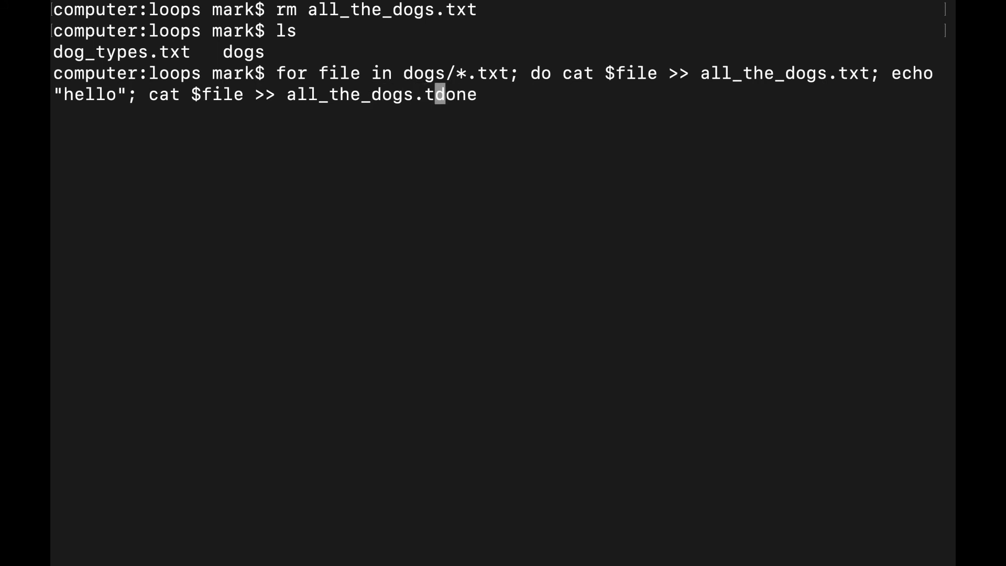
type("xt;")
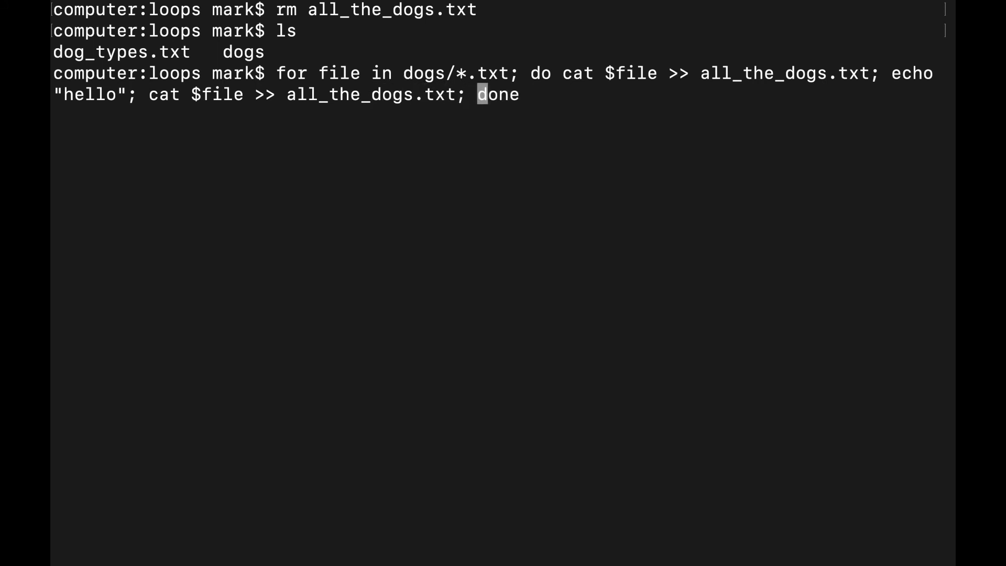
mouse_move(622, 60)
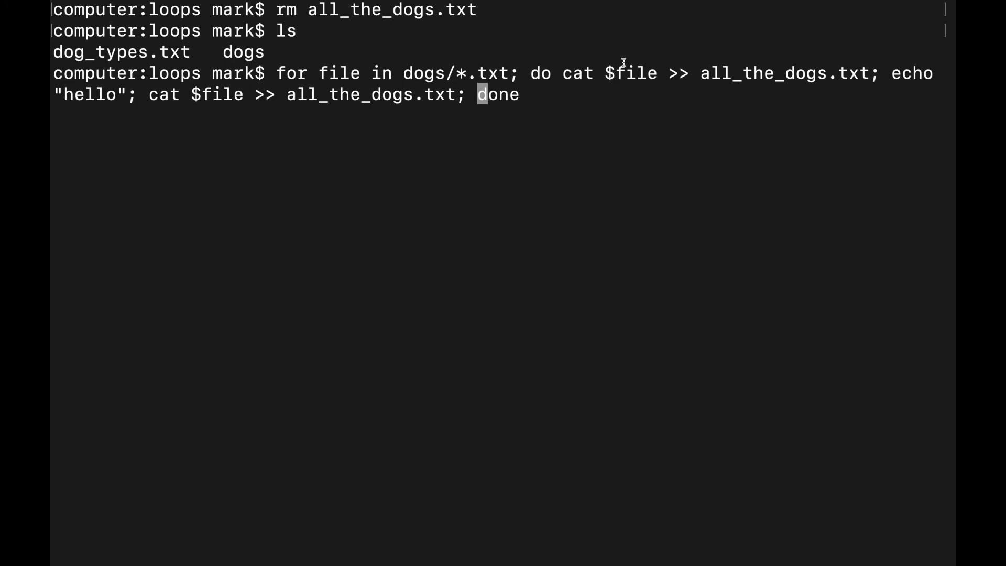
mouse_move(561, 140)
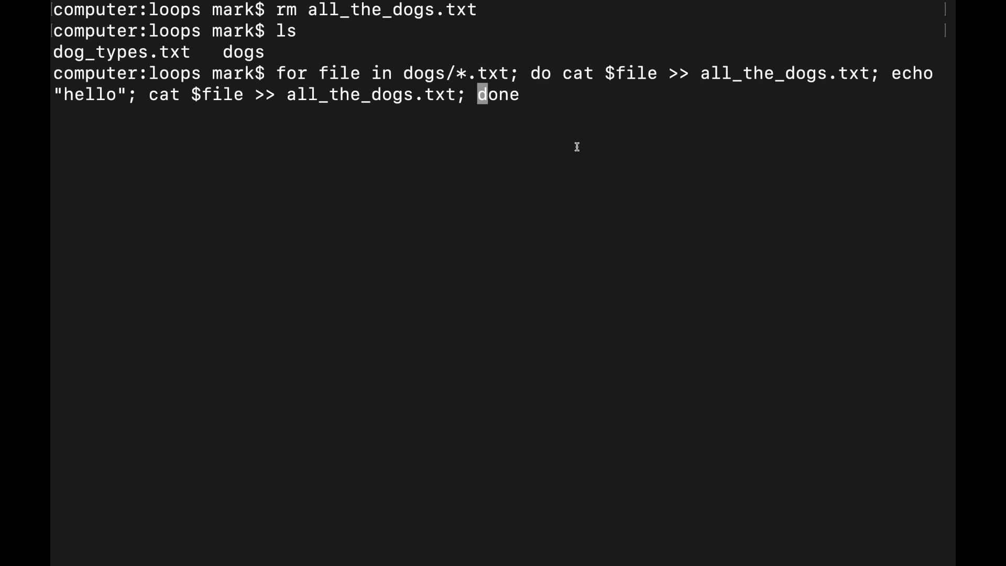
Add echo $file; so each pass also prints the file name.
type("echo")
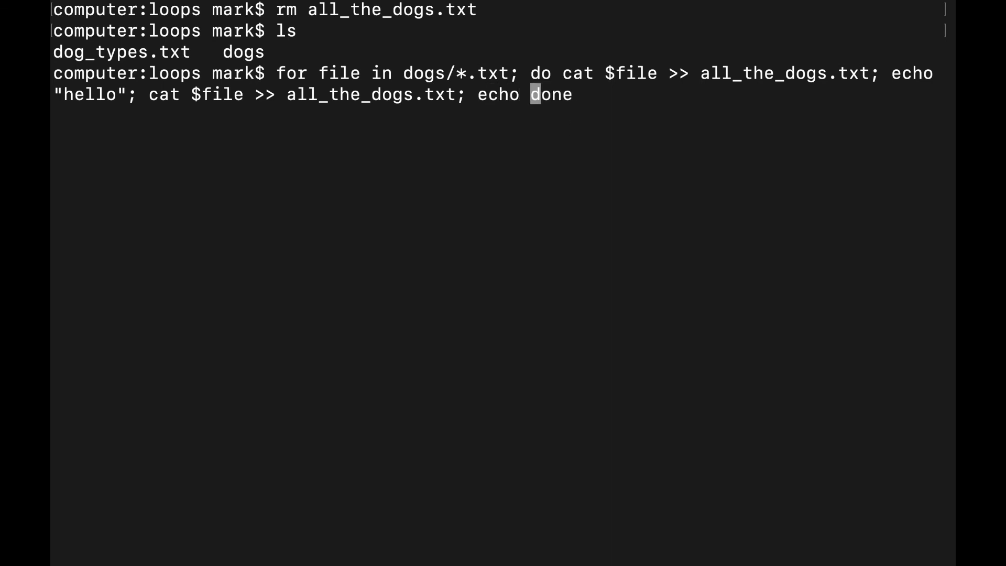
type("$")
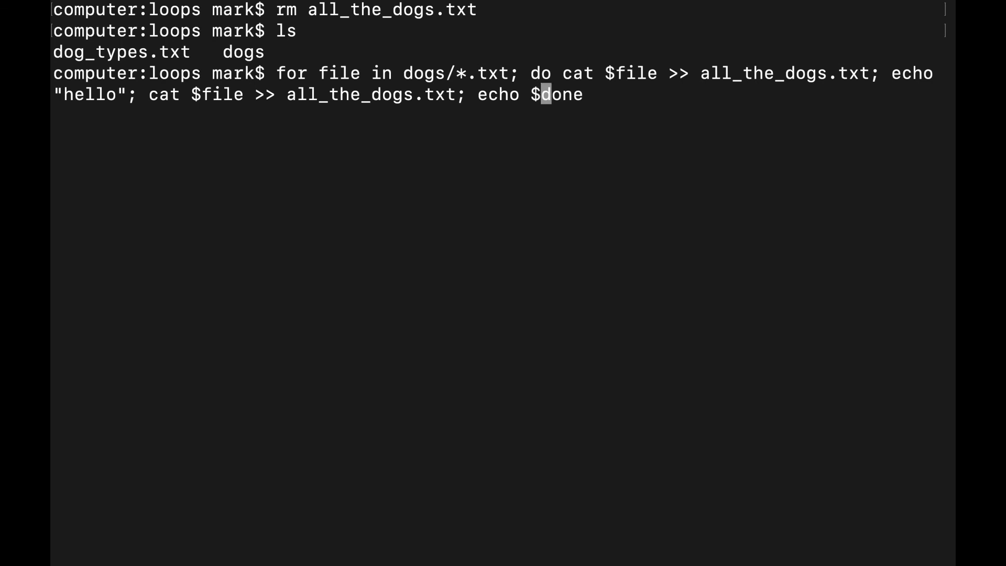
type("file;")
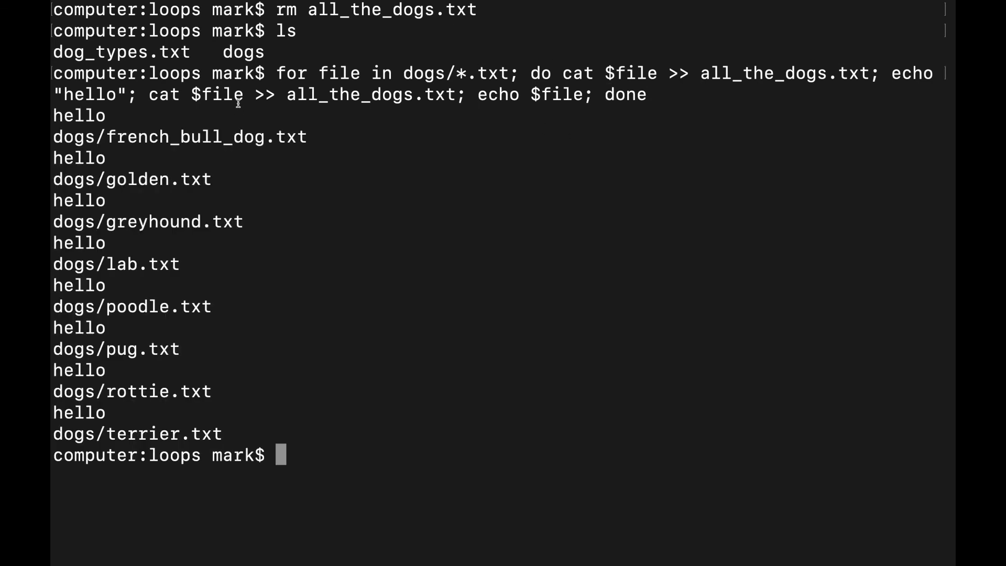
Highlight the loop header, the dogs/*.txt wildcard, and printed paths like dogs/french_bull_dog.txt.
left_click_drag(277, 73, 437, 72)
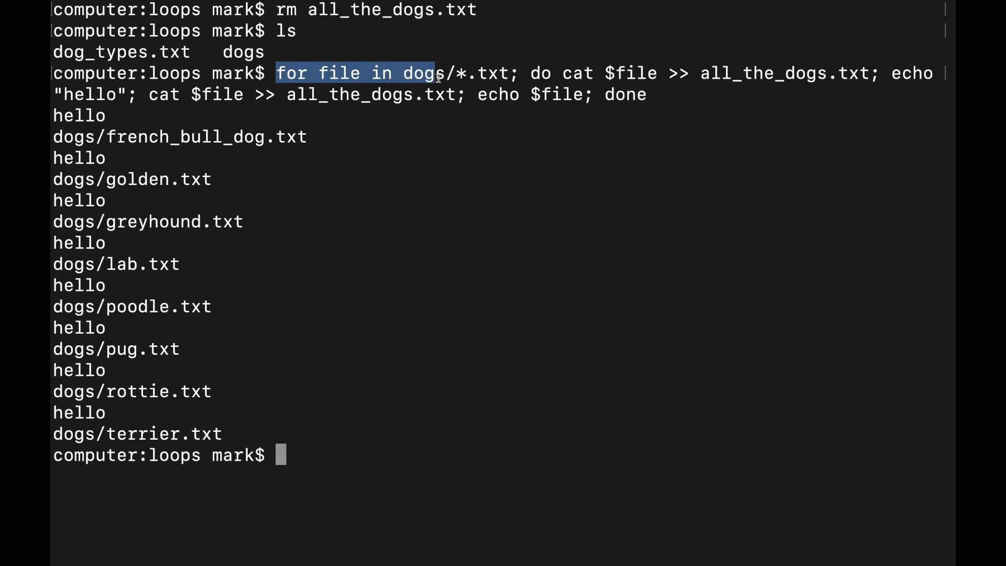
left_click_drag(436, 74, 514, 73)
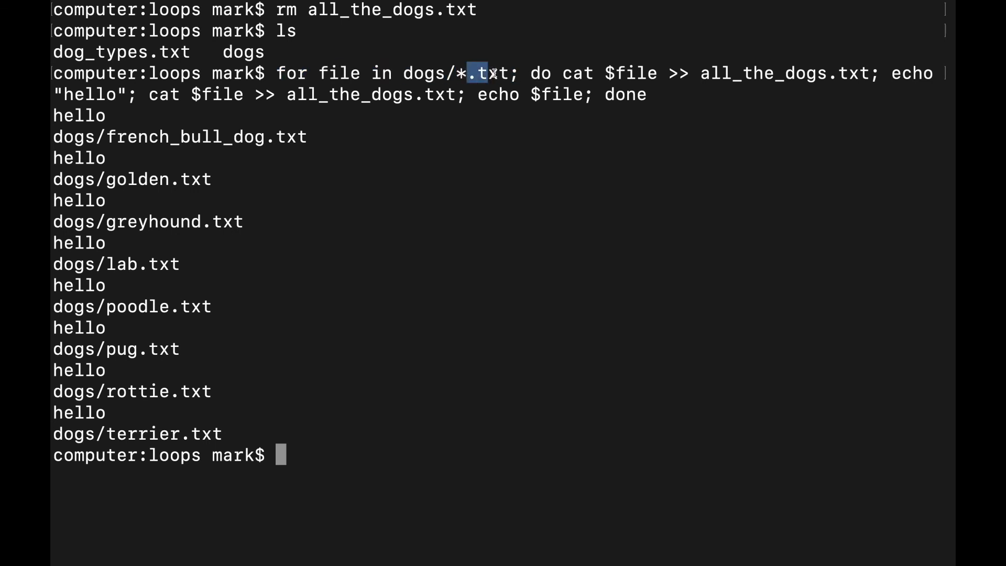
left_click_drag(474, 72, 677, 72)
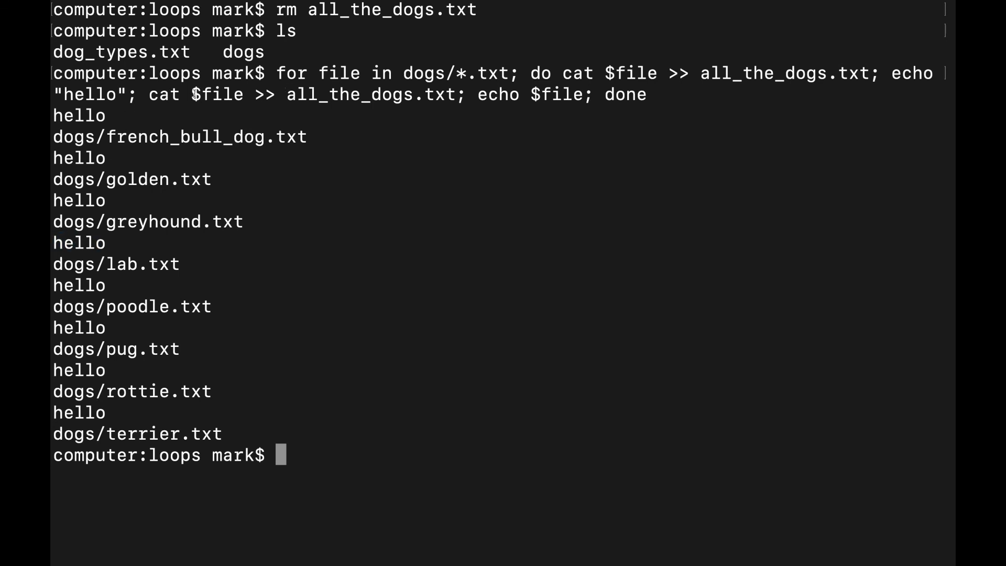
left_click_drag(190, 94, 455, 94)
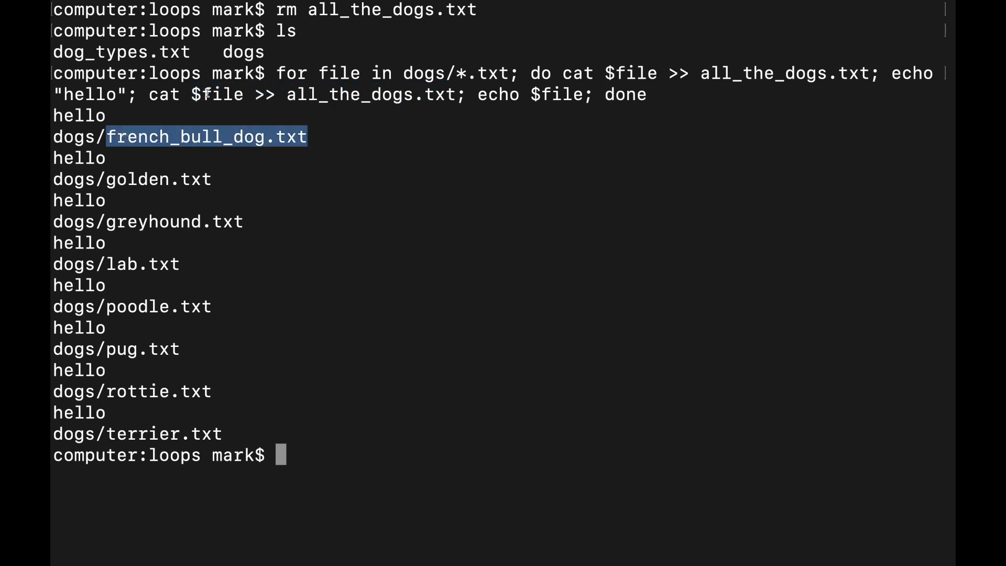
double_click(370, 95)
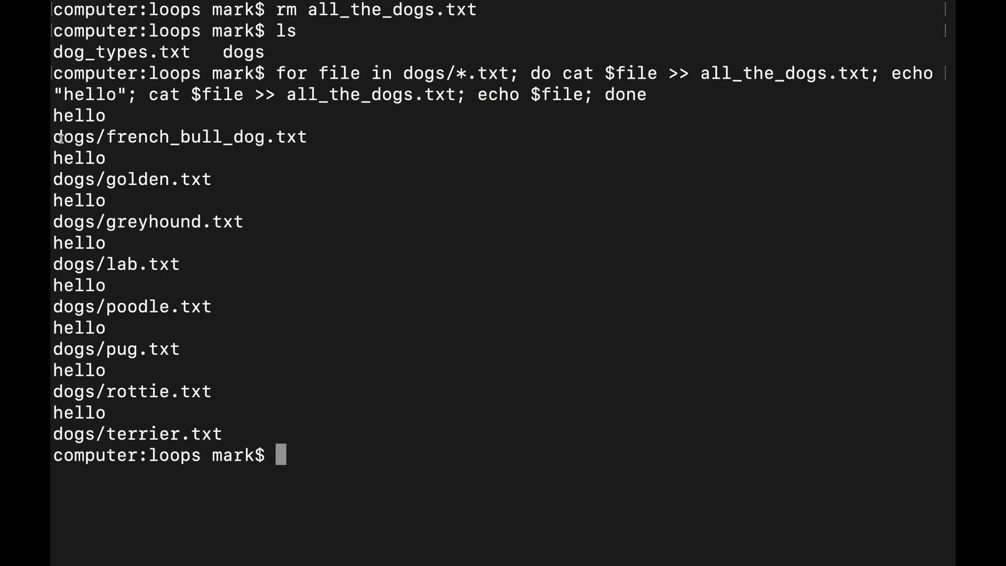
double_click(180, 136)
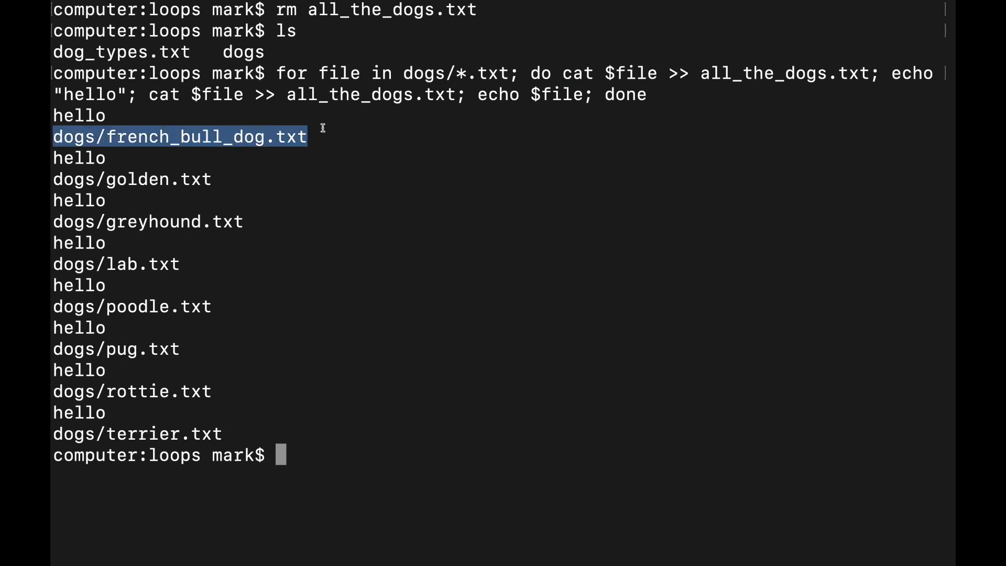